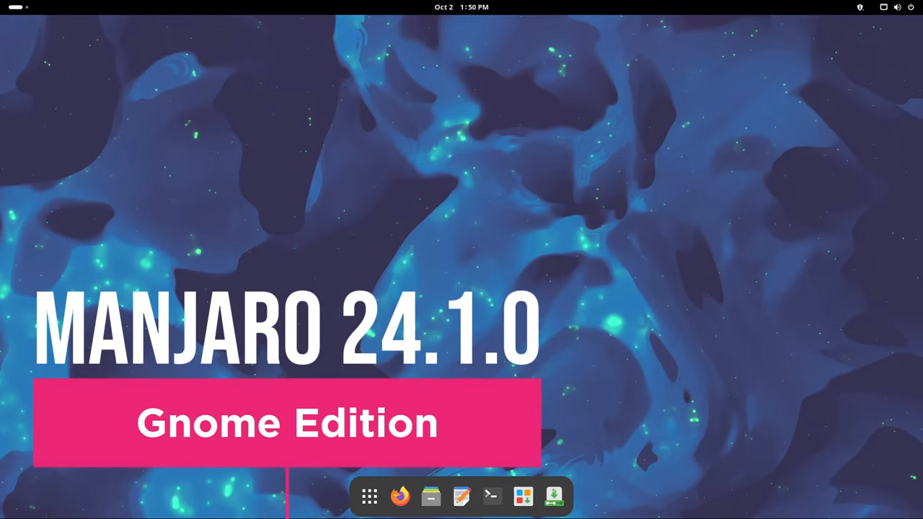
Review the device name and system details under System > About, then close Settings.
click(571, 496)
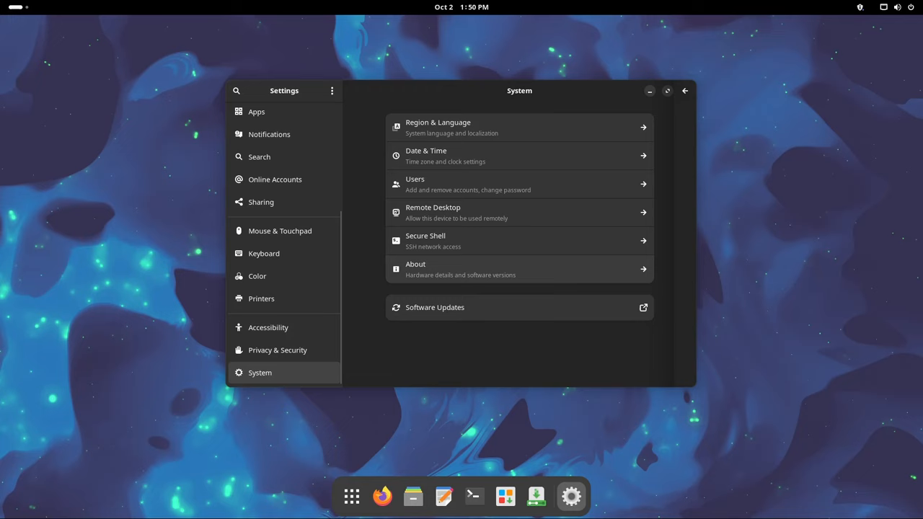
click(519, 269)
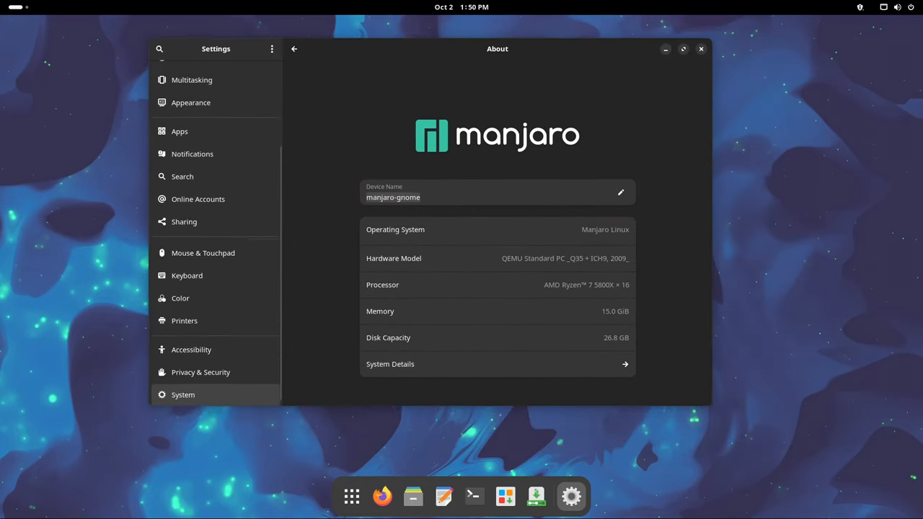
click(620, 192)
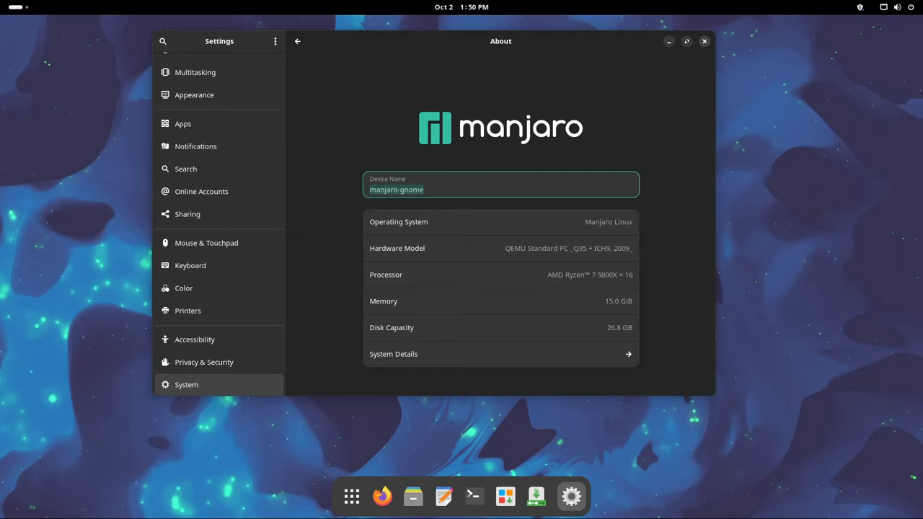
click(705, 41)
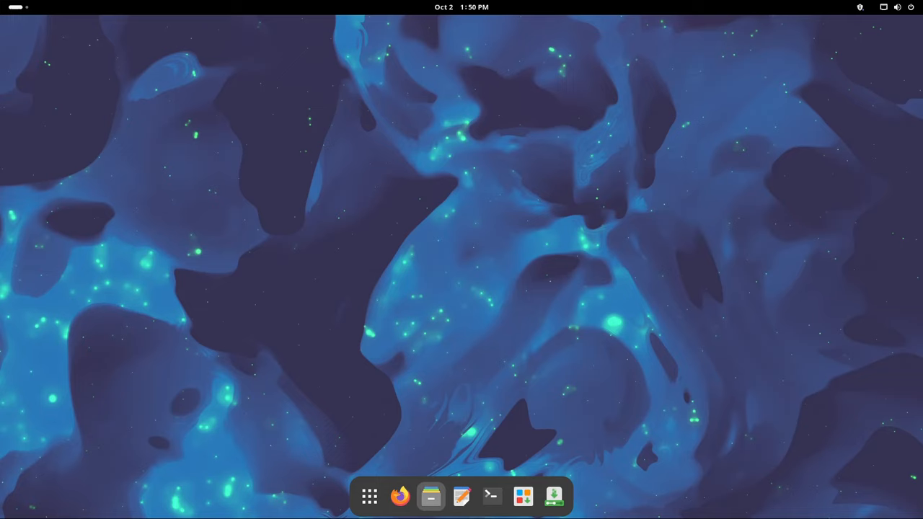
Open Files and check its About dialog for version 46.2, then dismiss it.
click(430, 496)
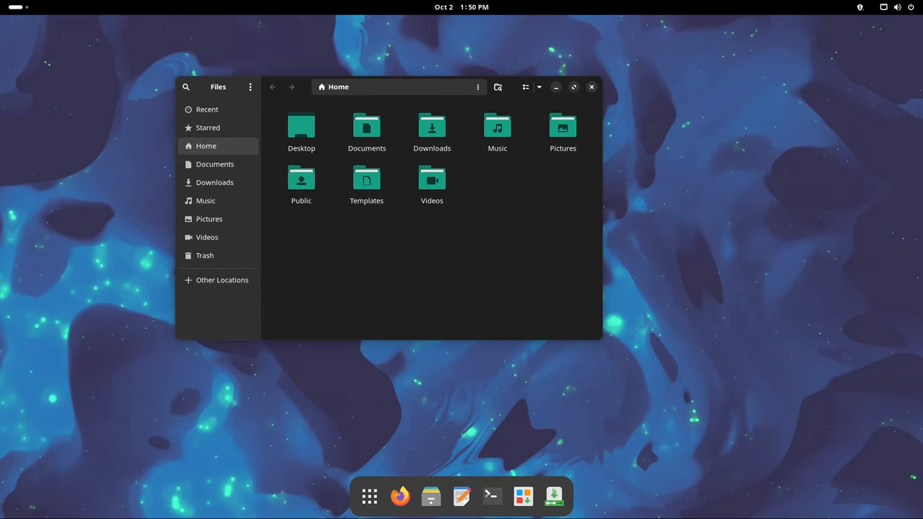
click(251, 86)
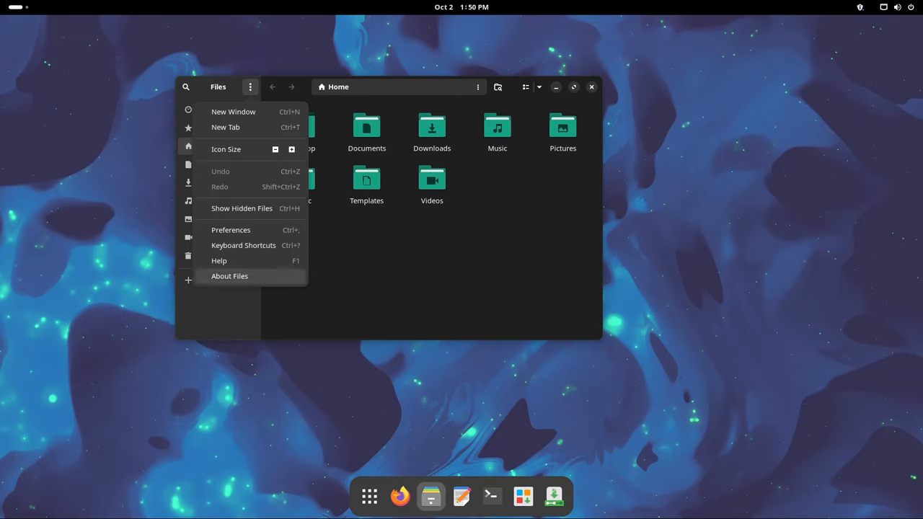
click(230, 275)
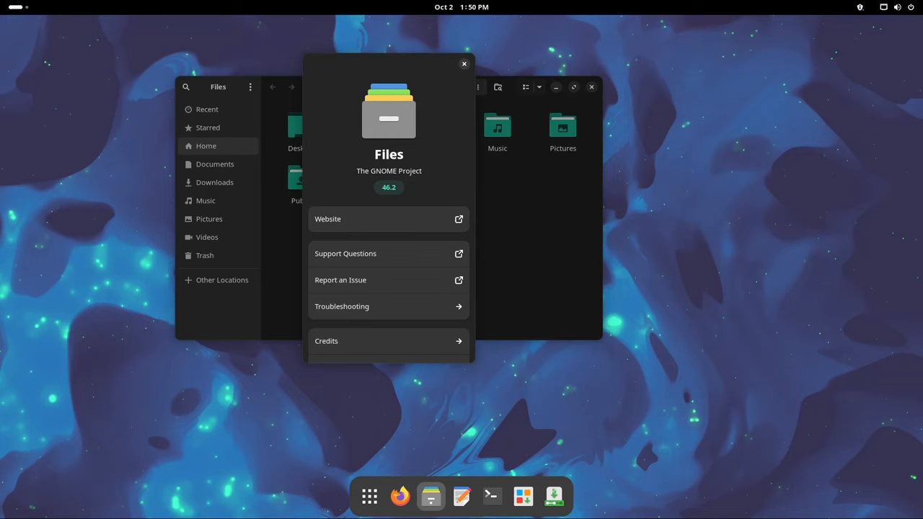
click(464, 65)
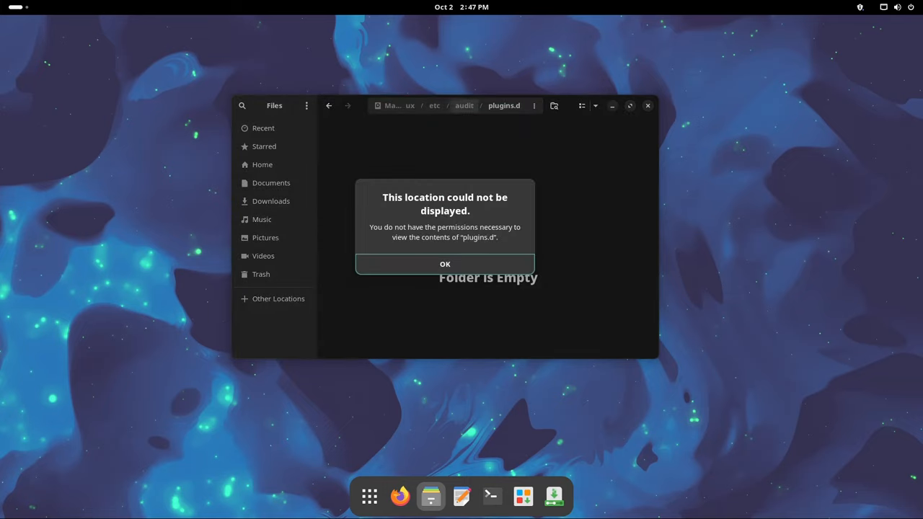
Switch off the Home toggle under Default Locations in Search Locations.
click(445, 264)
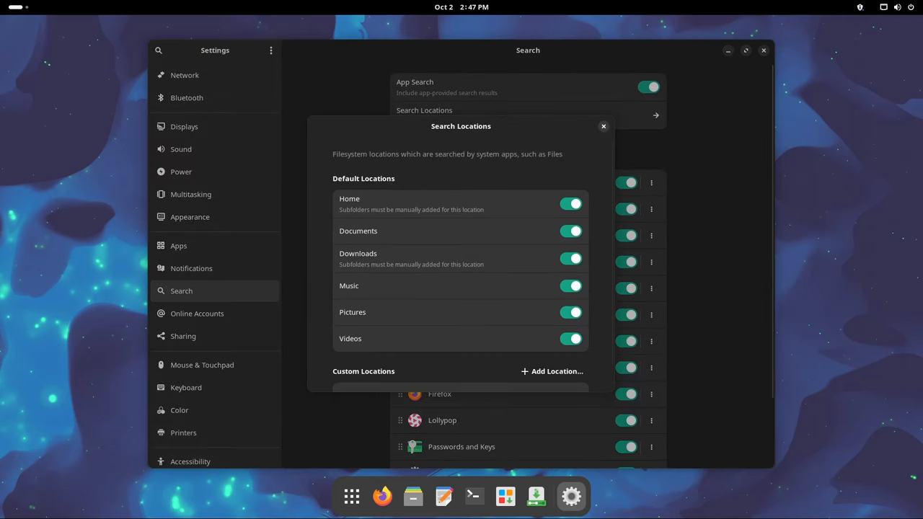
click(571, 203)
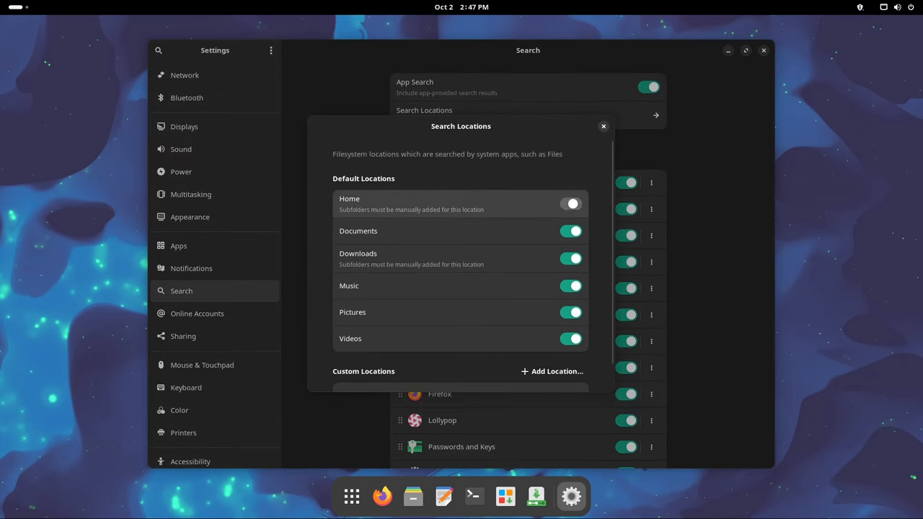
click(571, 203)
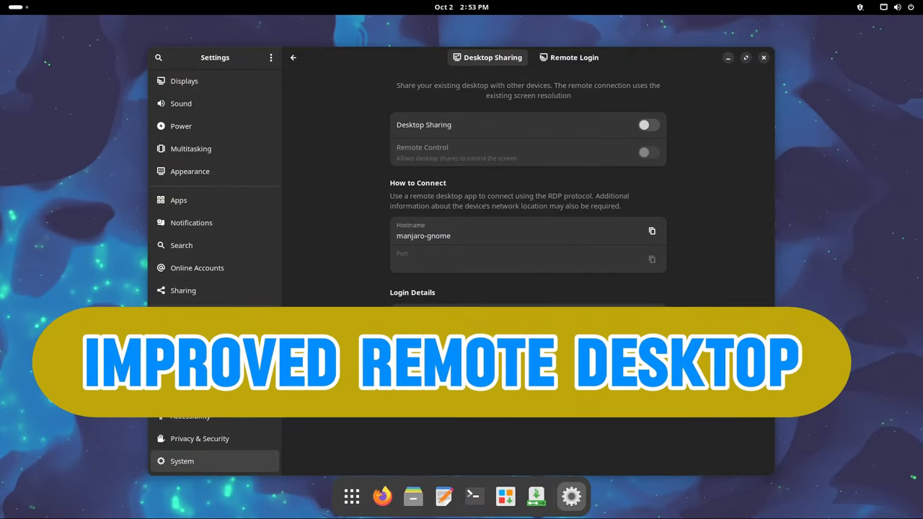
Toggle Remote Login on and back off, view Desktop Sharing, then return to System.
click(569, 57)
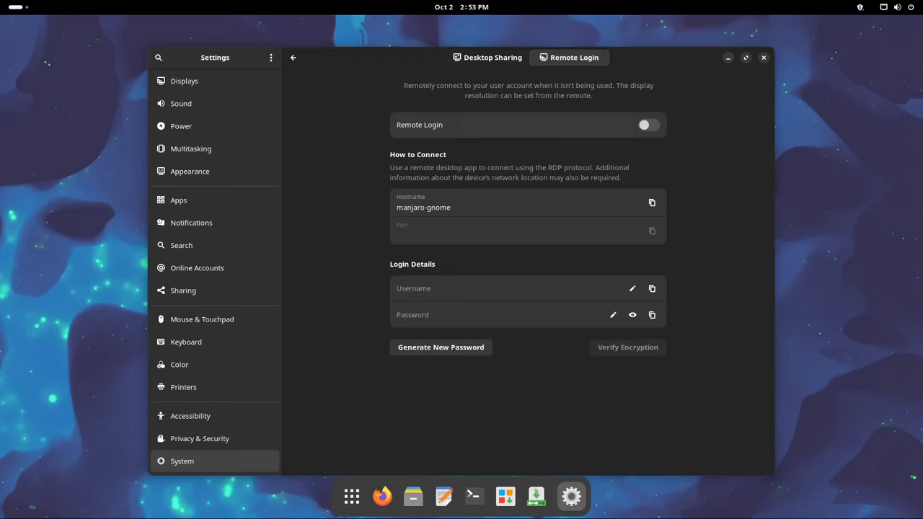
click(648, 125)
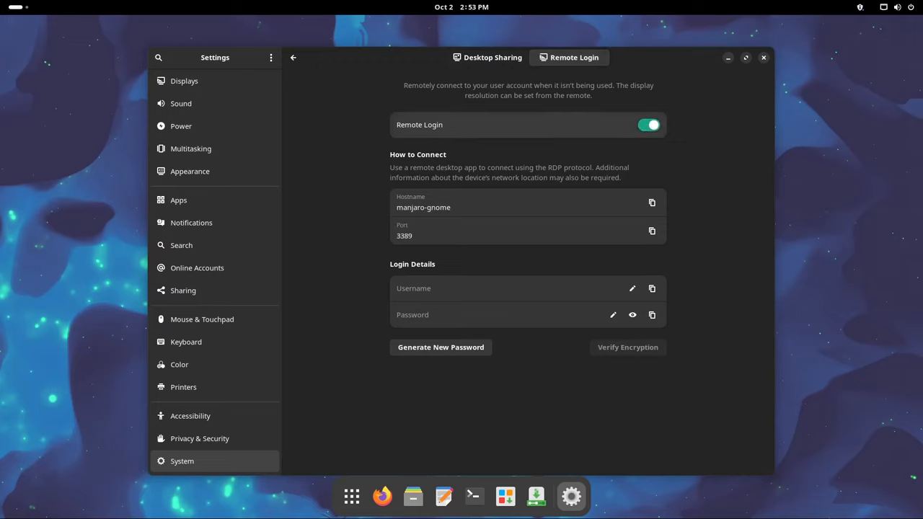
click(648, 125)
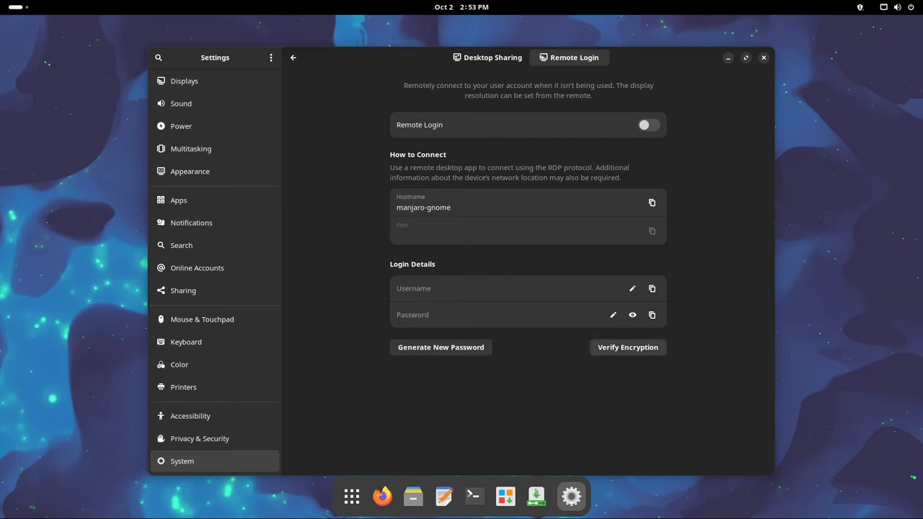
click(487, 57)
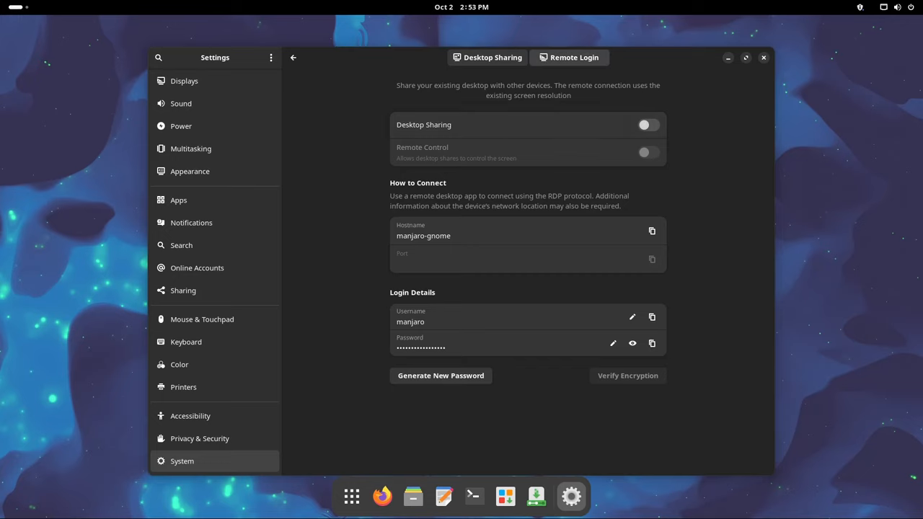
click(569, 57)
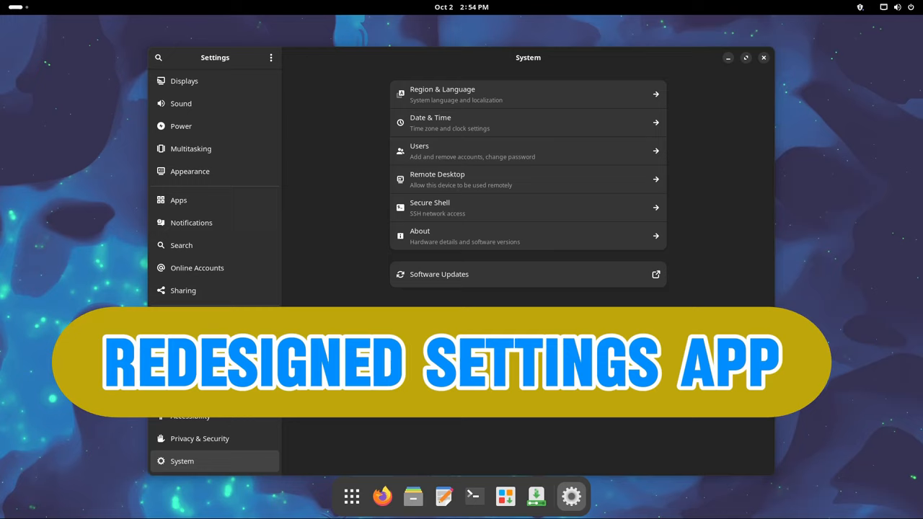
Review the Users and About pages, then inspect the Secure Shell toggle, leaving SSH off.
click(527, 94)
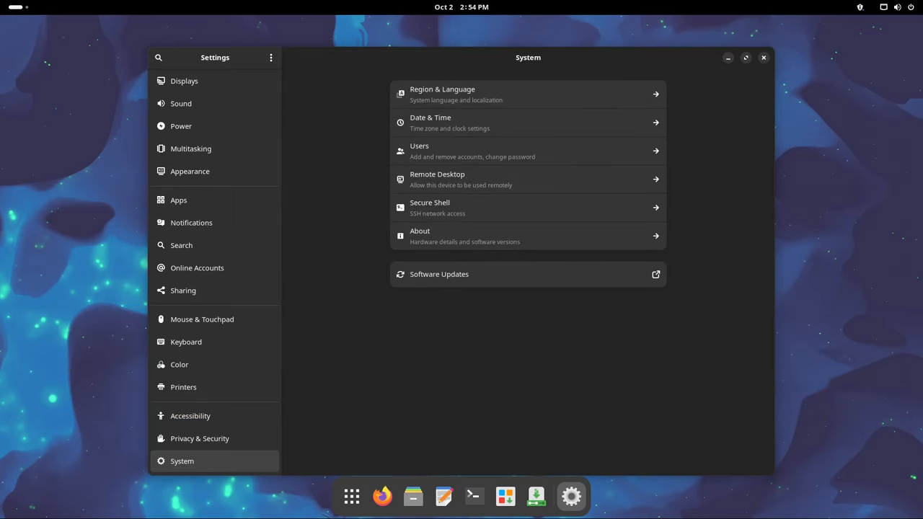
click(527, 123)
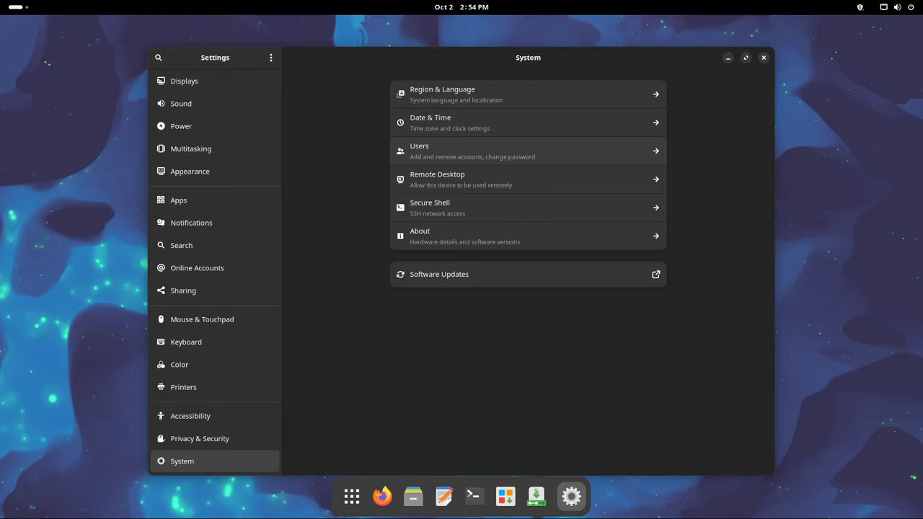
click(528, 151)
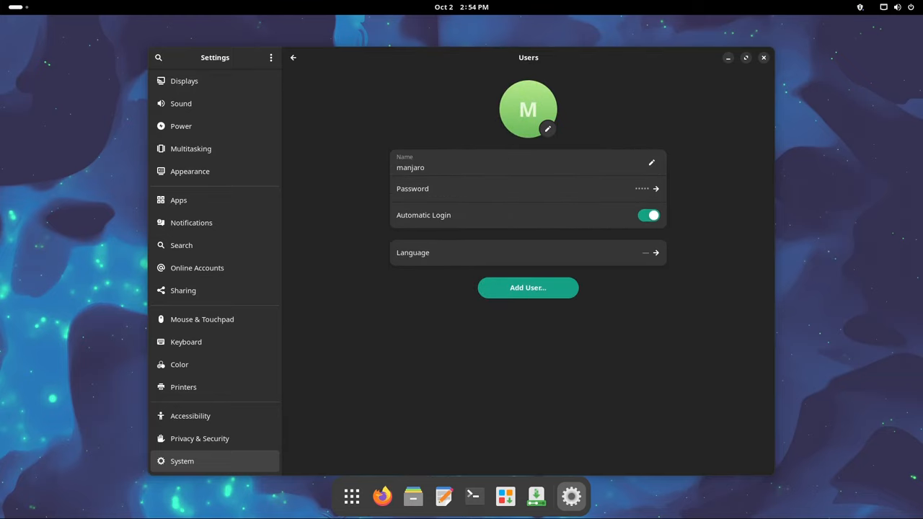
click(292, 57)
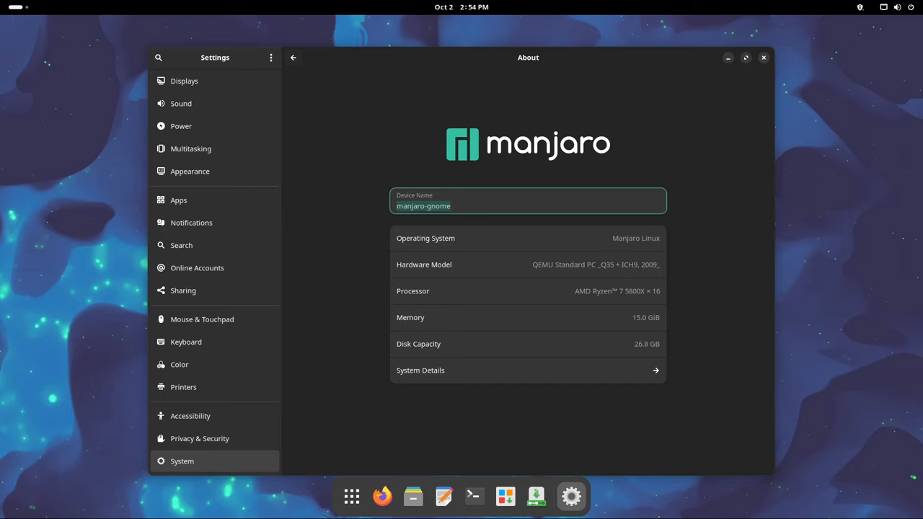
click(292, 57)
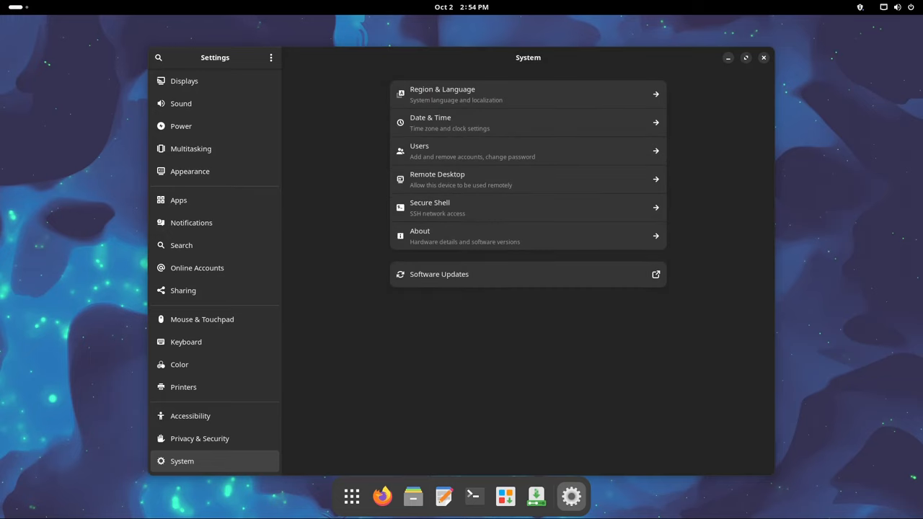
click(528, 207)
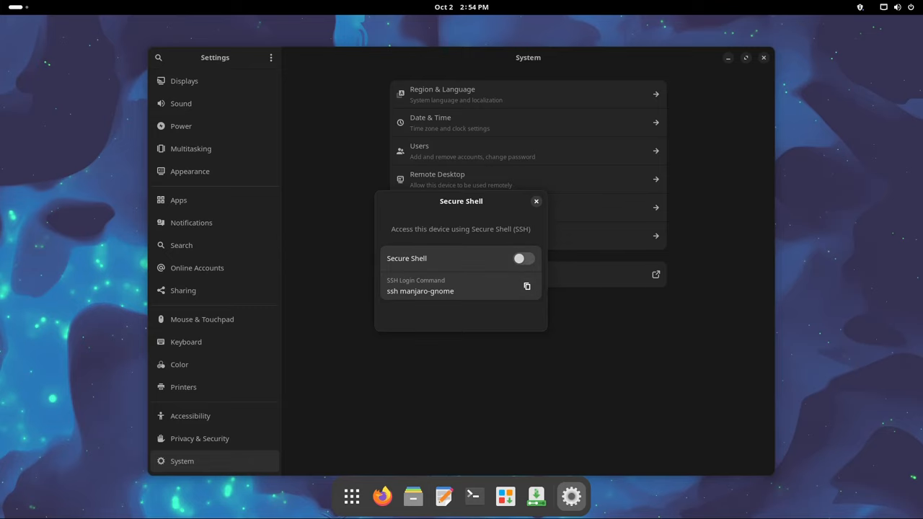
click(536, 201)
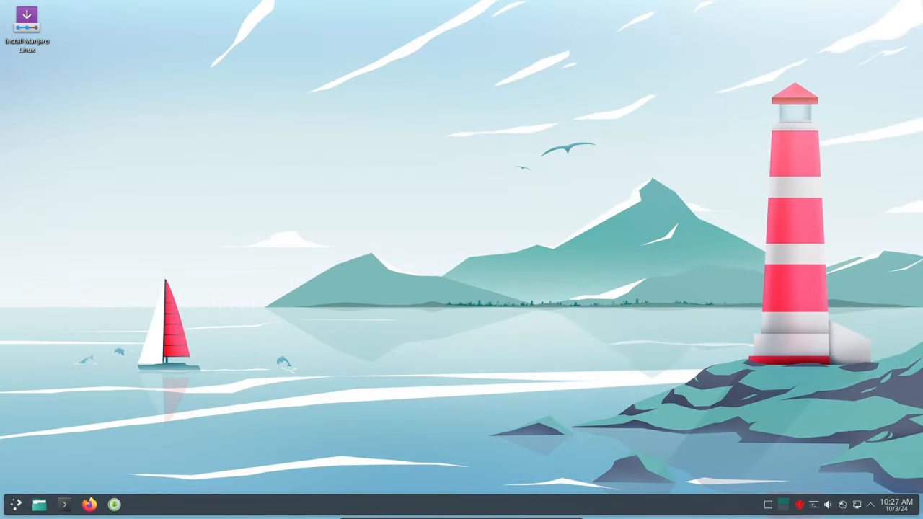
Launch System Settings, read About this System (Plasma 6.1.5, kernel 6.10.11), then close it.
click(14, 504)
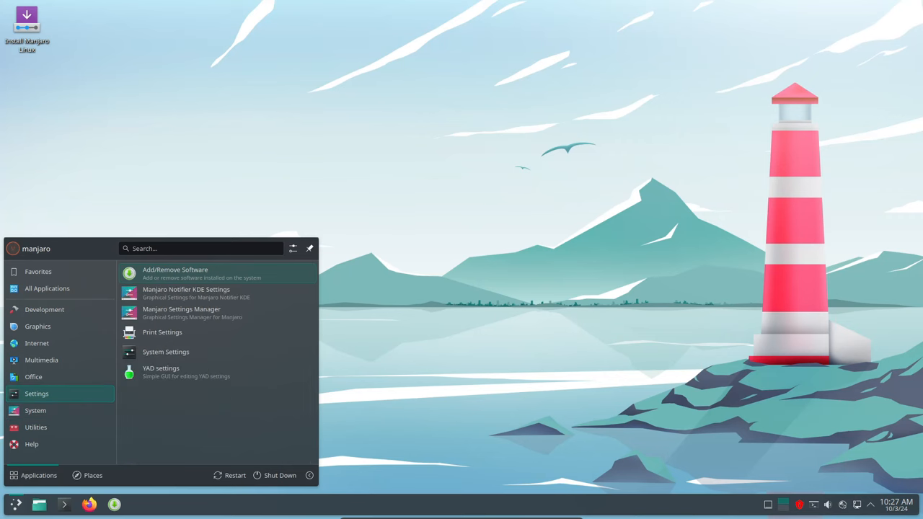
click(165, 352)
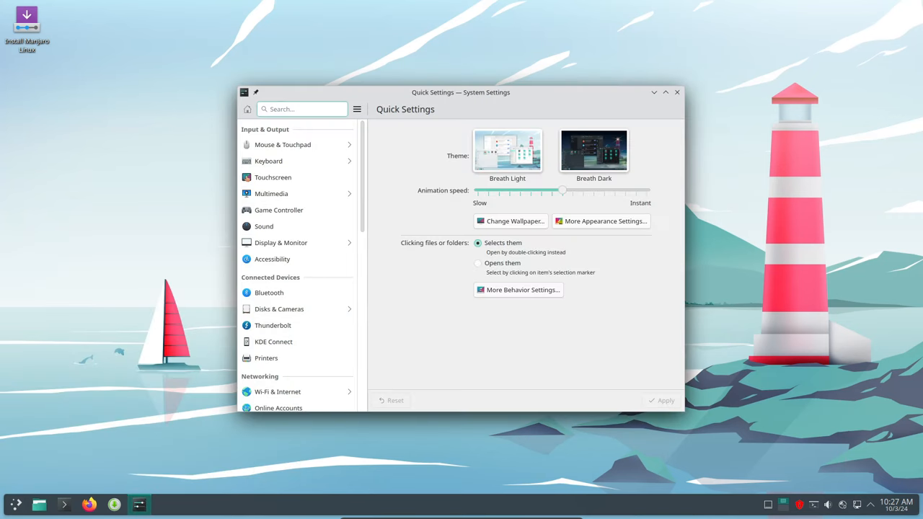
scroll(down, 3)
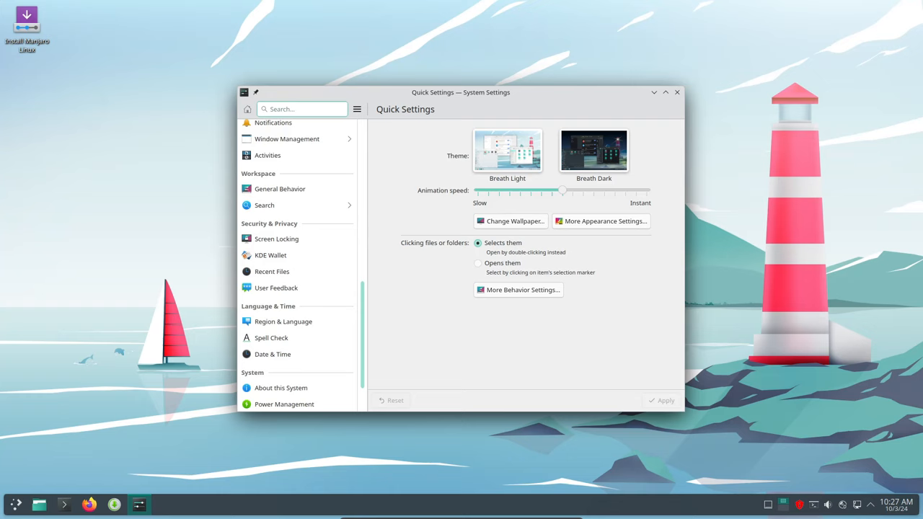
click(281, 388)
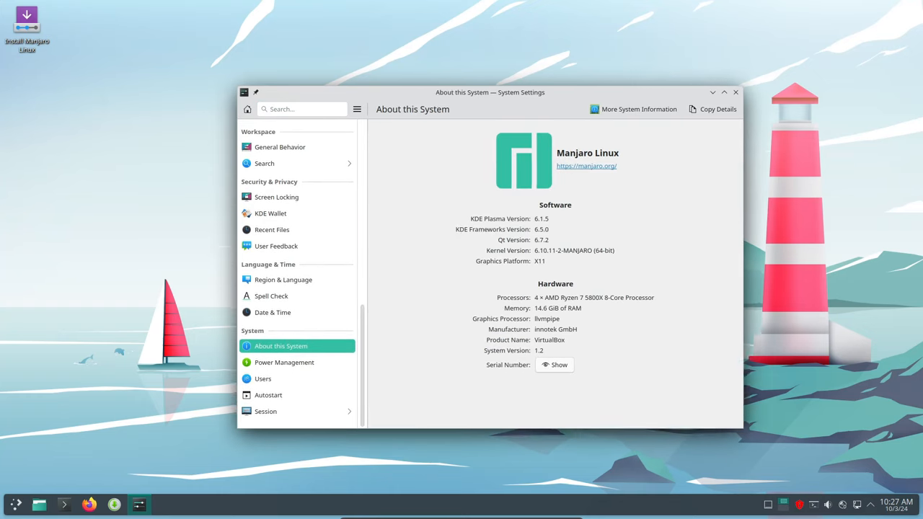
drag(489, 92, 475, 58)
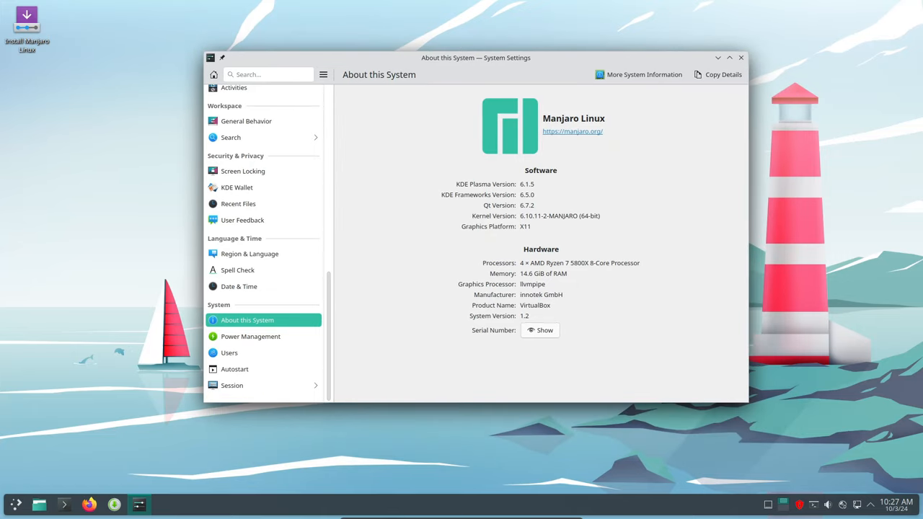
click(638, 74)
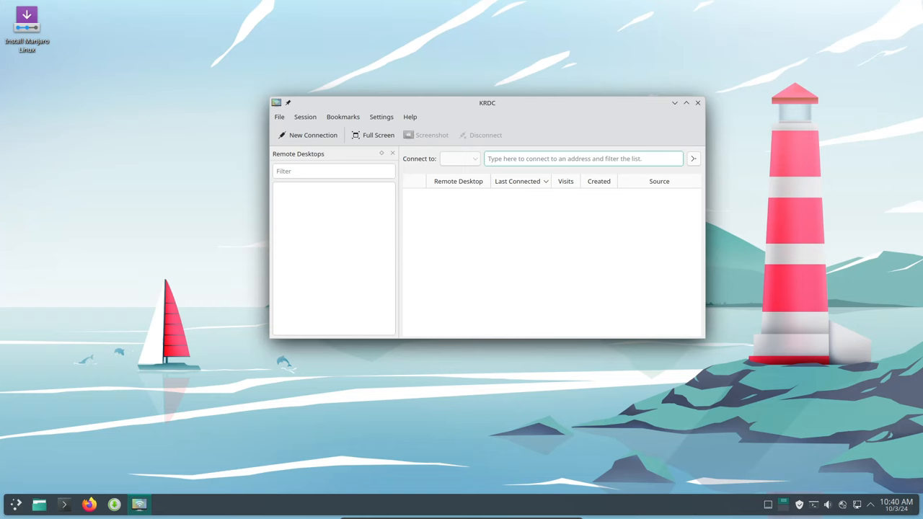
Check the KRDC version in Help > About KRDC and dismiss the dialog.
click(410, 116)
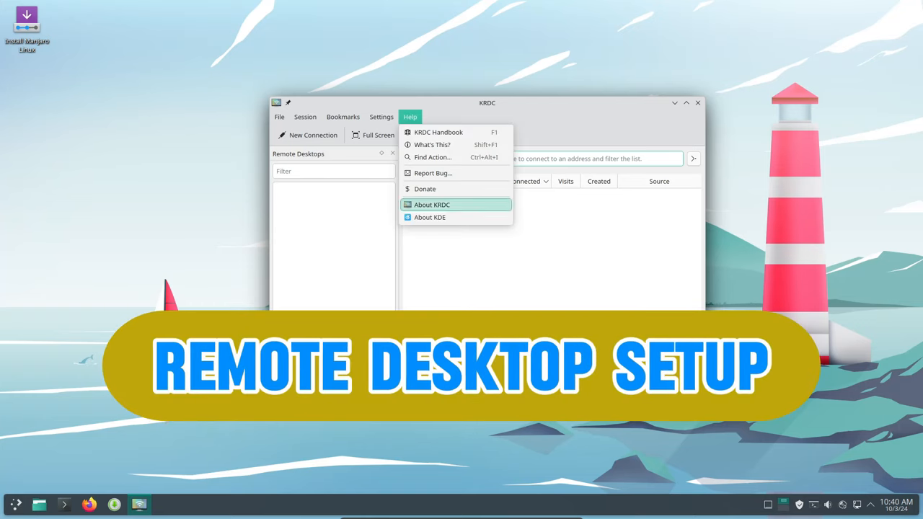
click(431, 205)
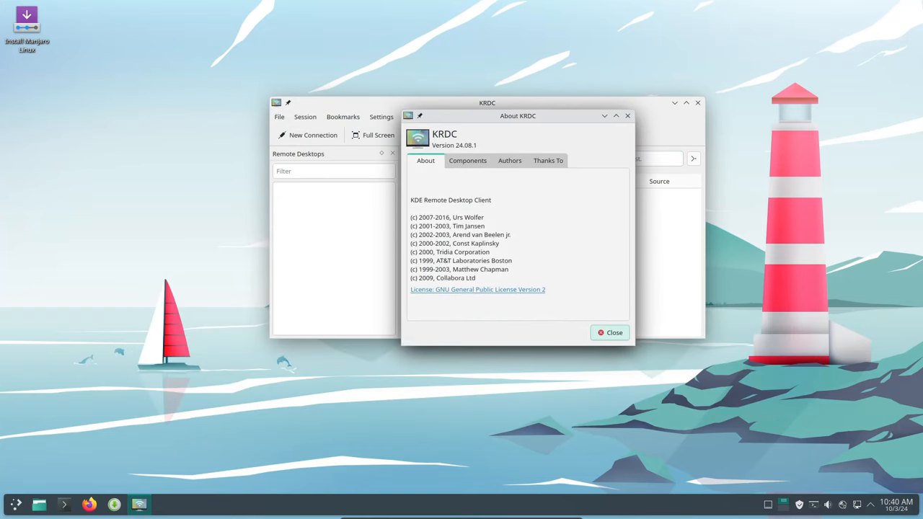
click(610, 332)
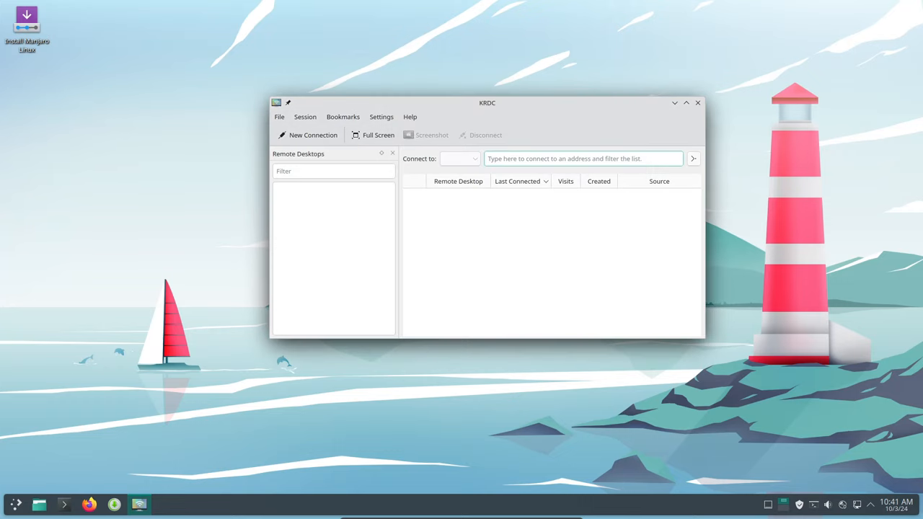
Move the KRDC window, browse the Session and Bookmarks menus, then close KRDC.
drag(487, 102, 463, 87)
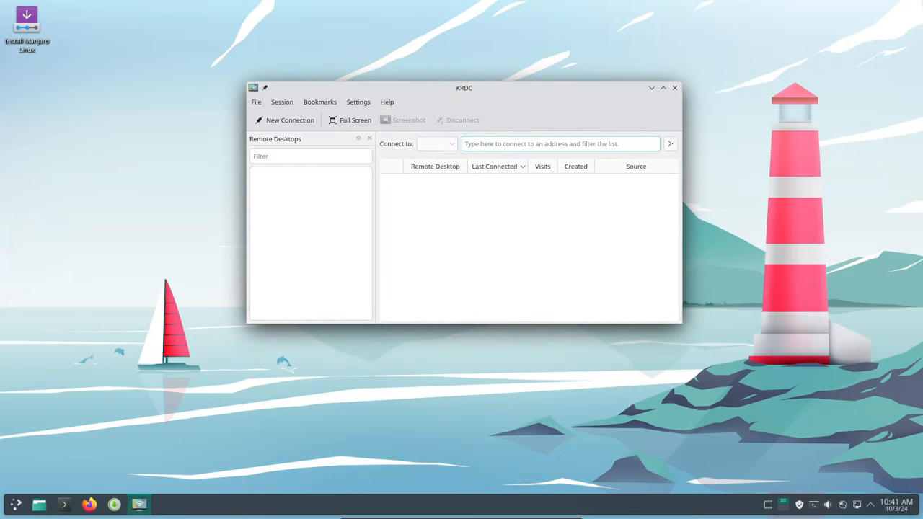
click(282, 102)
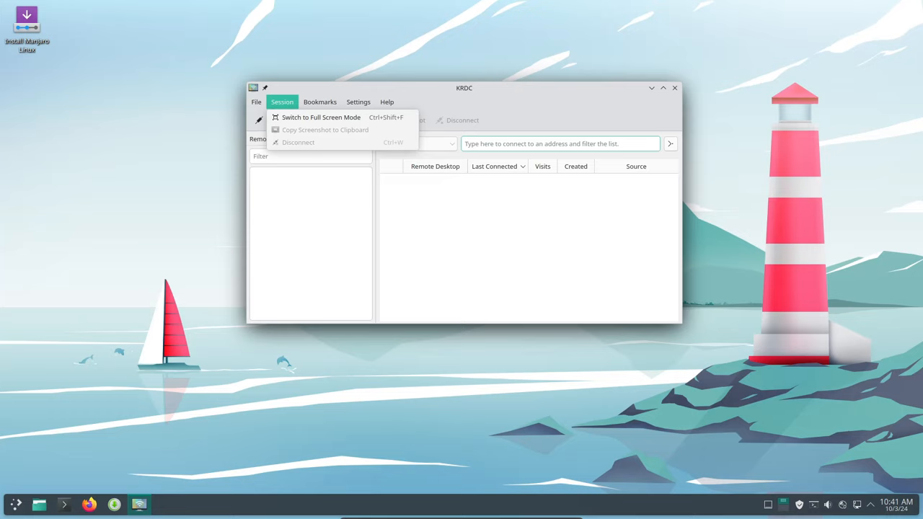
click(319, 102)
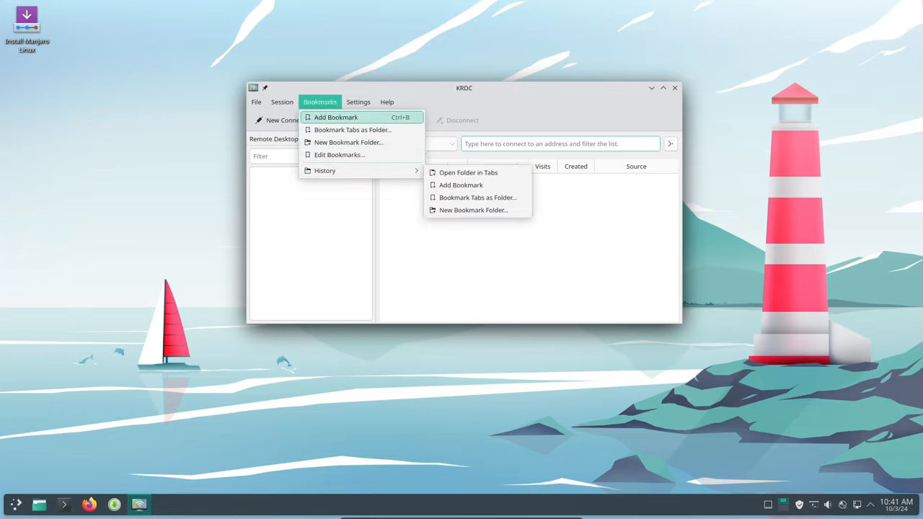
click(358, 102)
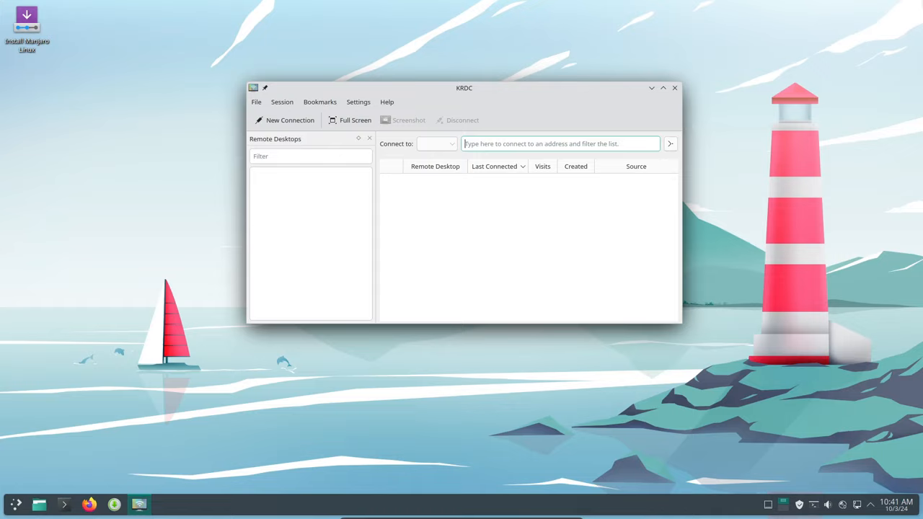
click(674, 88)
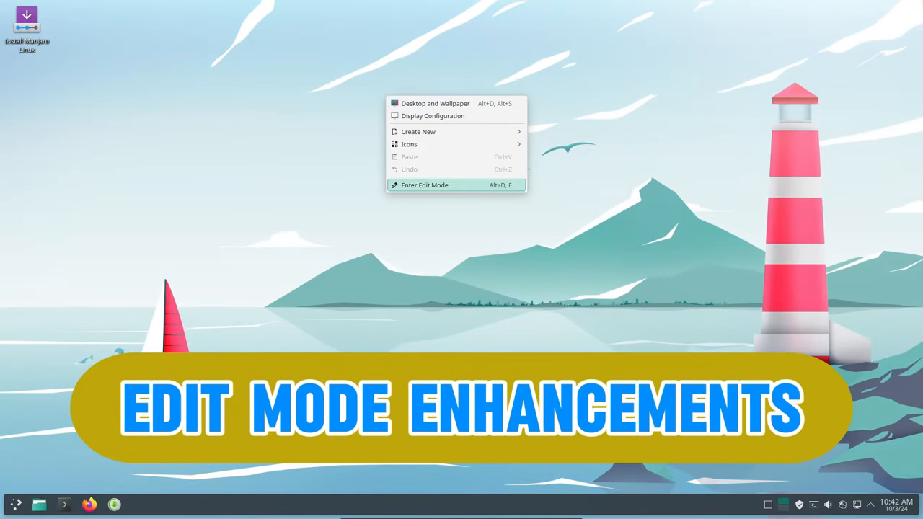
Enter desktop edit mode and scroll through the Add Widgets list.
click(425, 185)
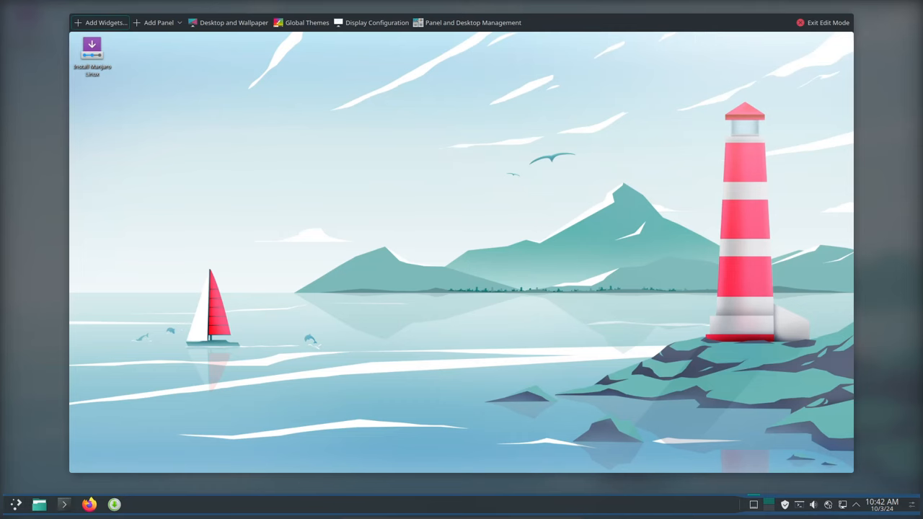
click(101, 23)
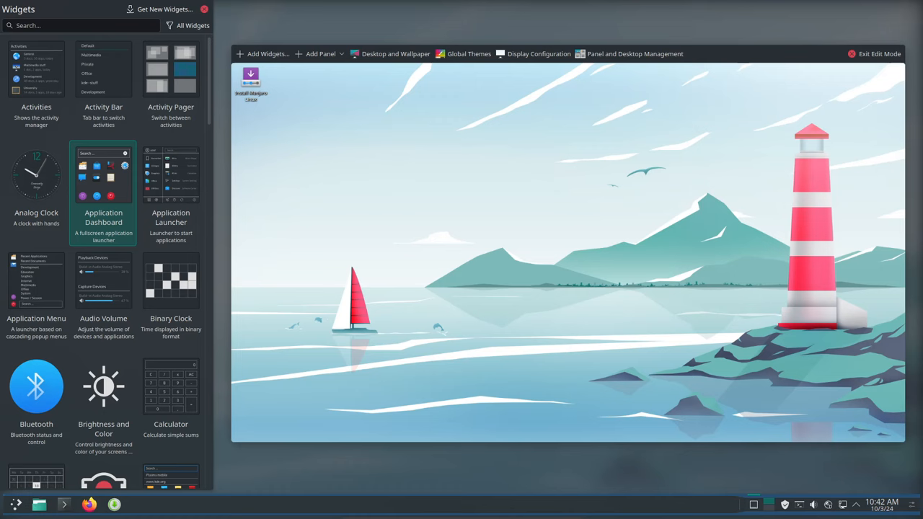
scroll(down, 3)
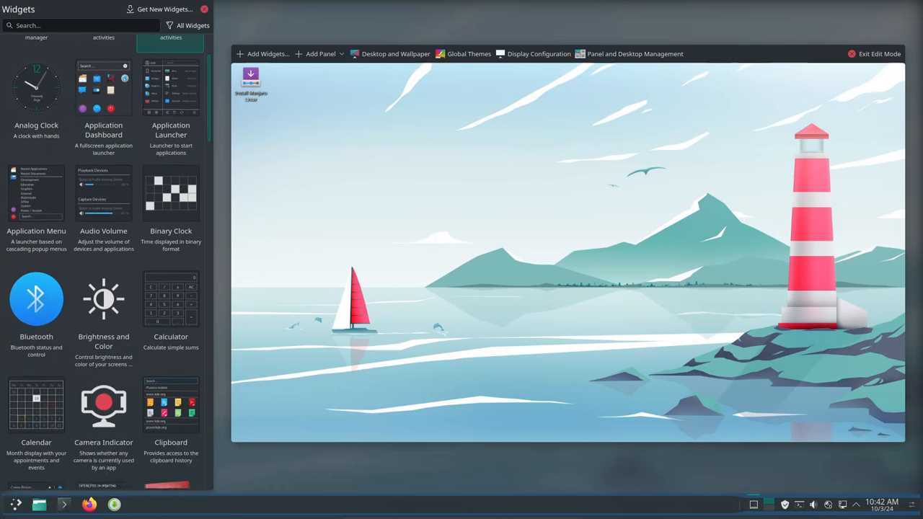
scroll(down, 3)
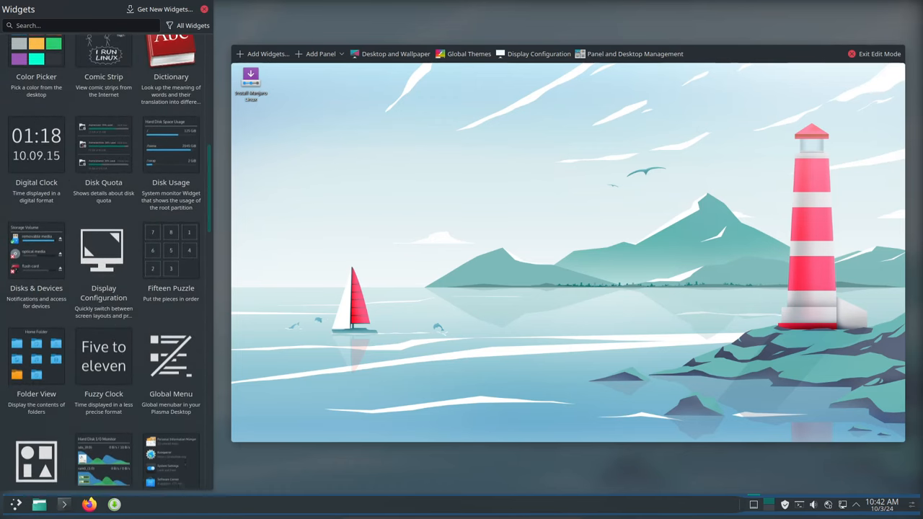
scroll(down, 3)
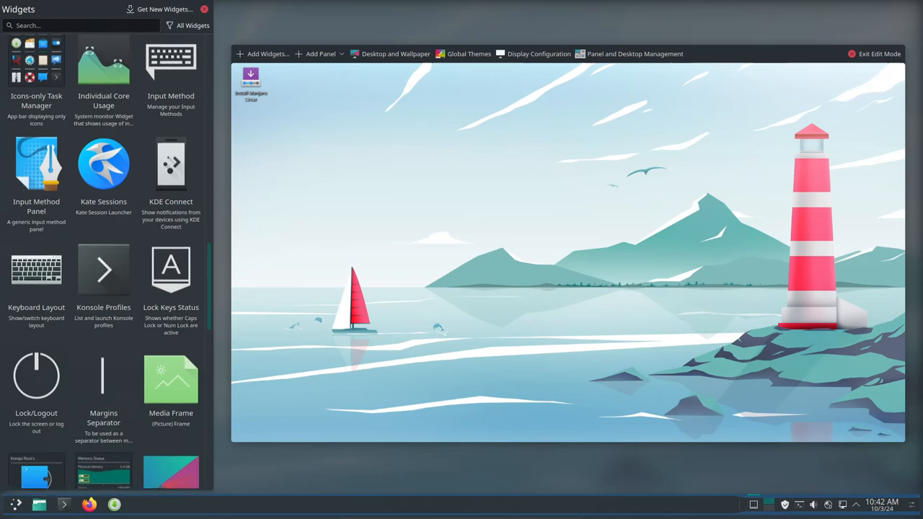
scroll(down, 3)
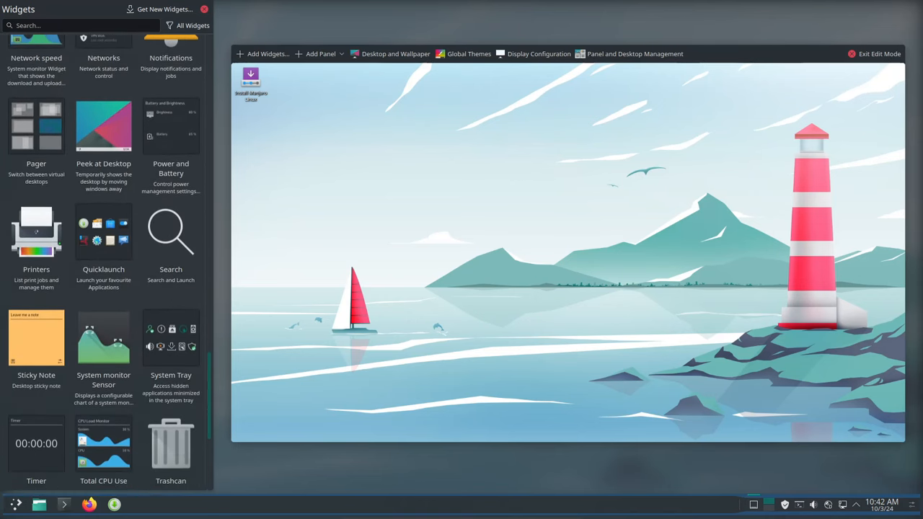
scroll(down, 3)
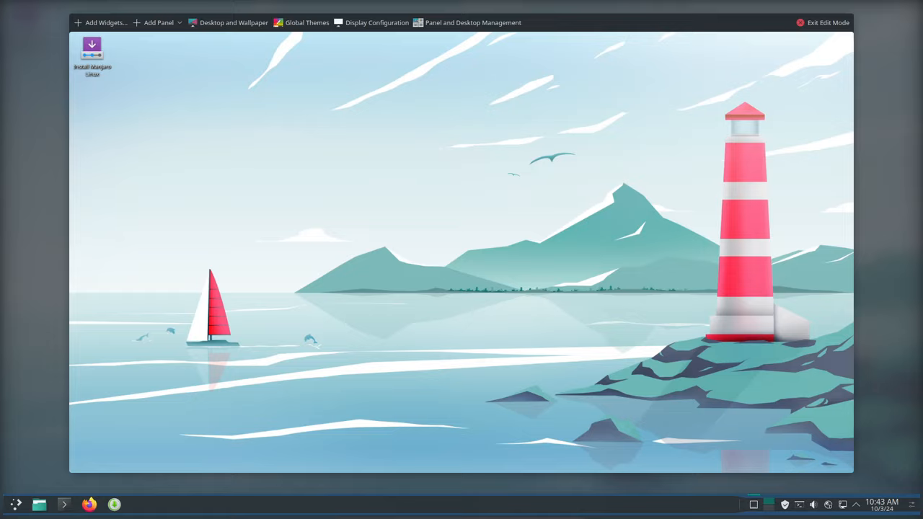
Leave desktop edit mode and launch System Settings from the application launcher.
click(823, 23)
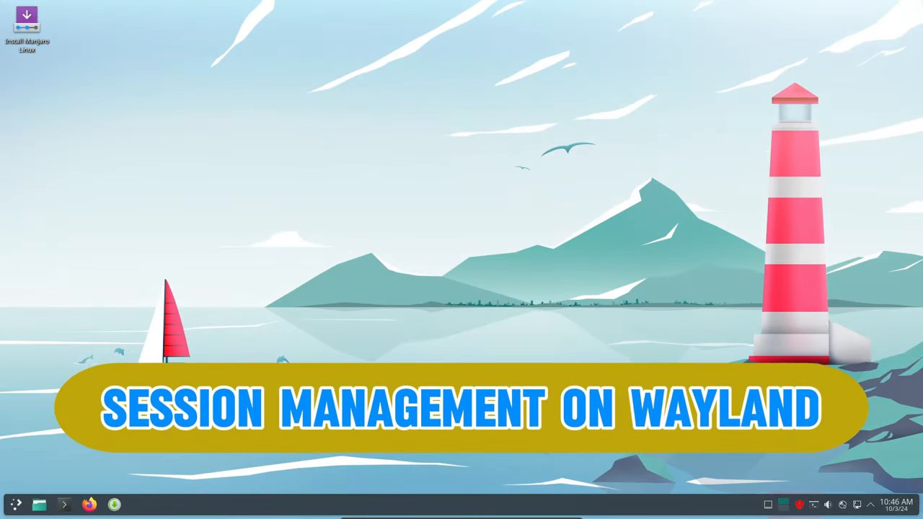
click(15, 504)
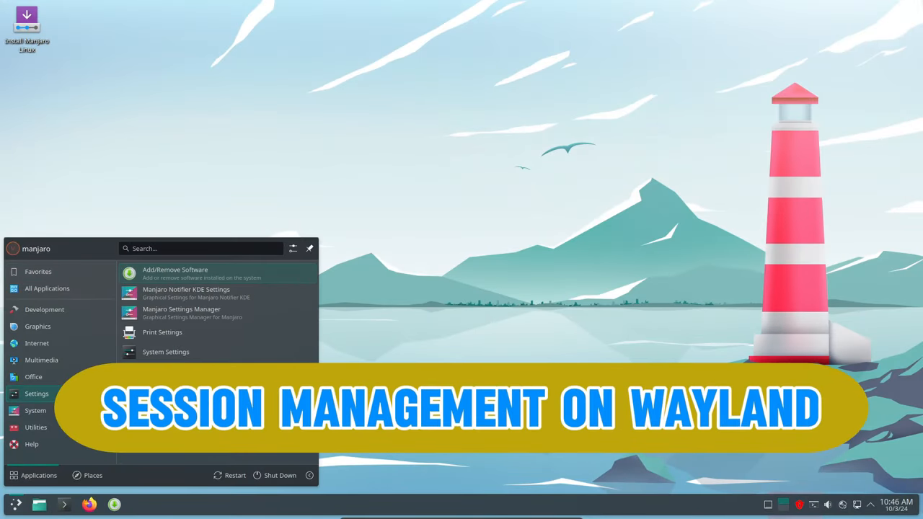
click(165, 352)
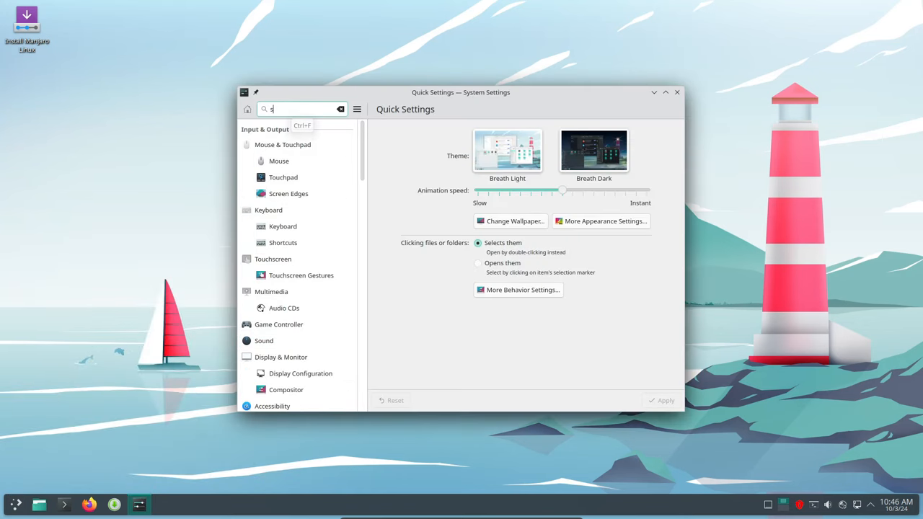
Search 'sd' and set the SDDM auto-login session to Plasma (Wayland).
text(s)
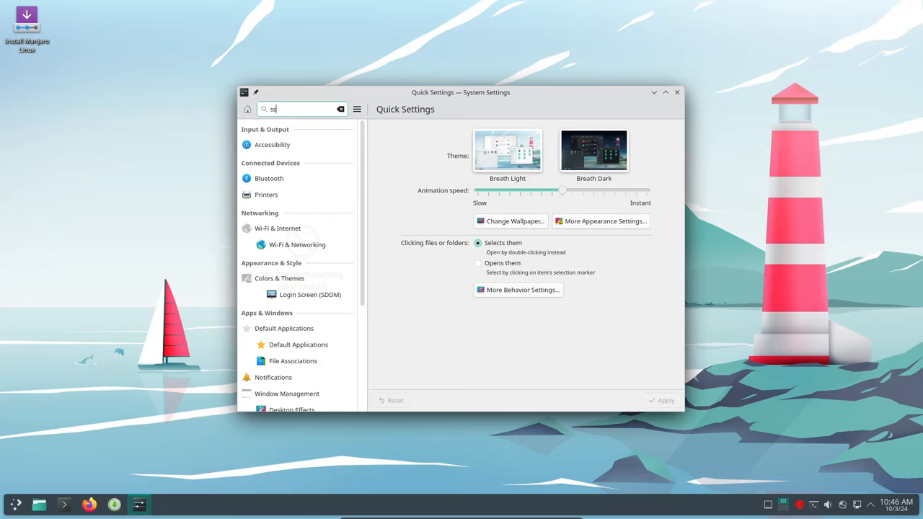
text(d)
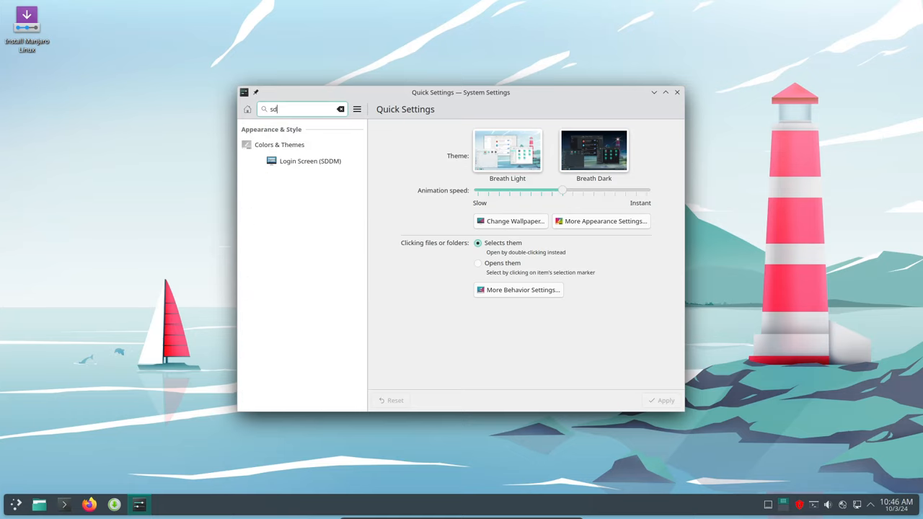
click(311, 161)
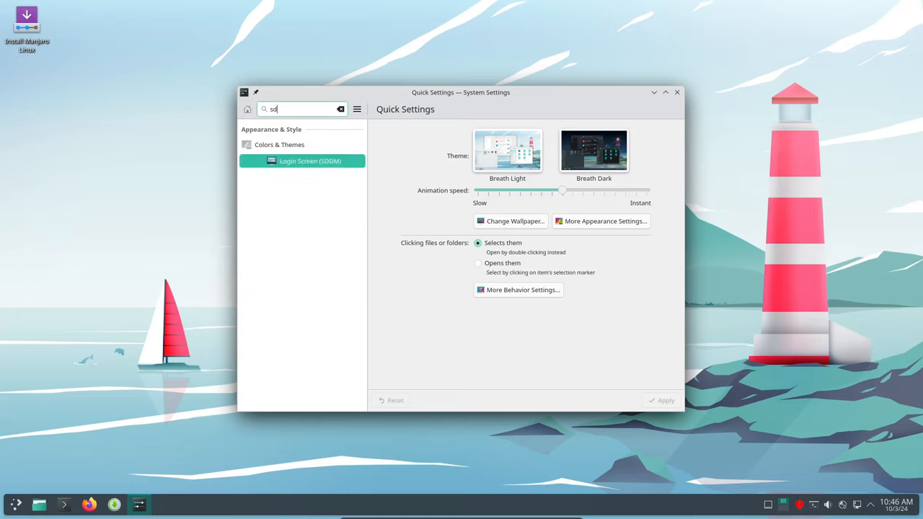
click(309, 161)
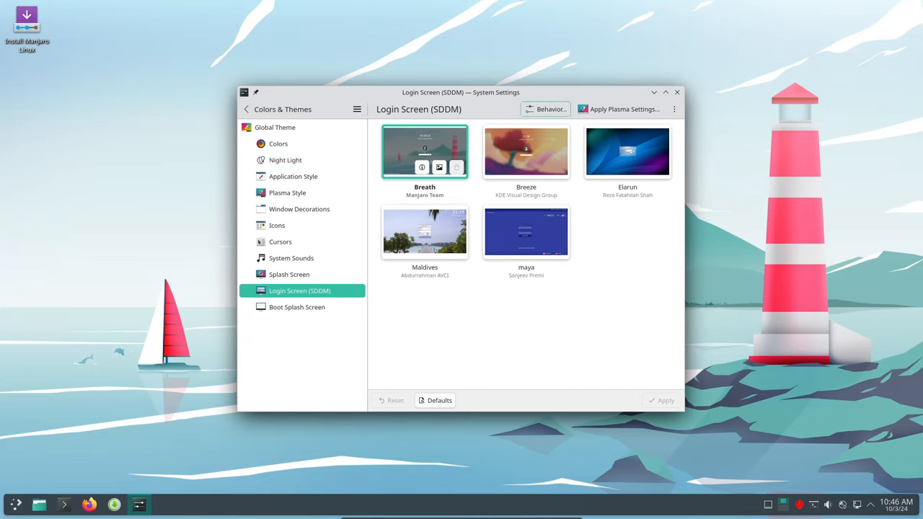
click(546, 109)
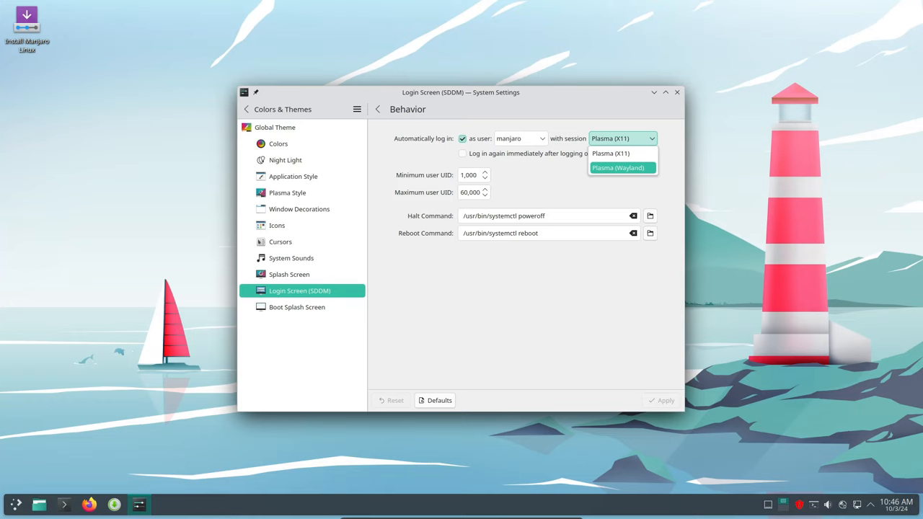
click(617, 167)
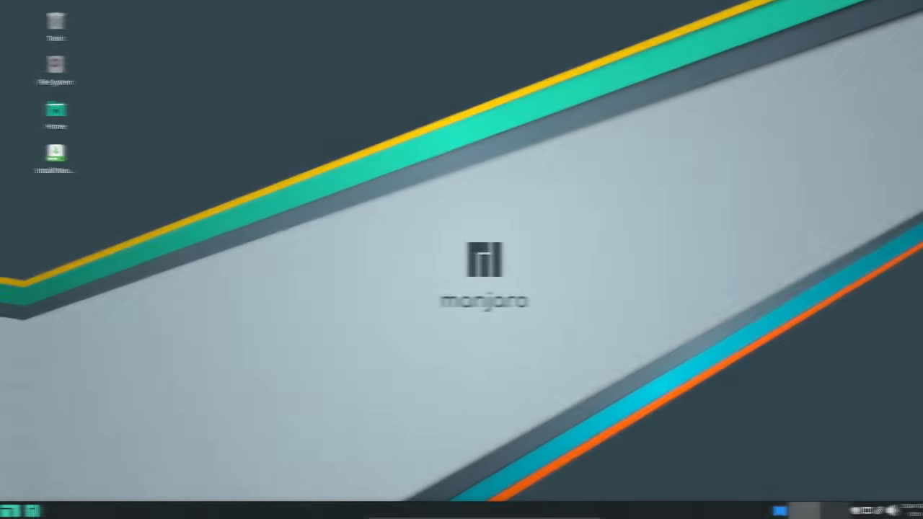
Open the Whisker applications menu and type 'ht' into its search.
click(9, 510)
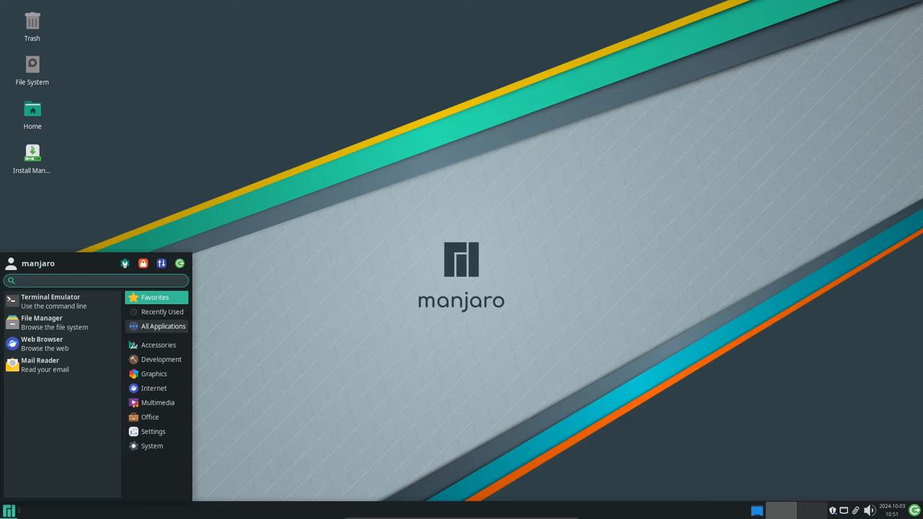
text(ht)
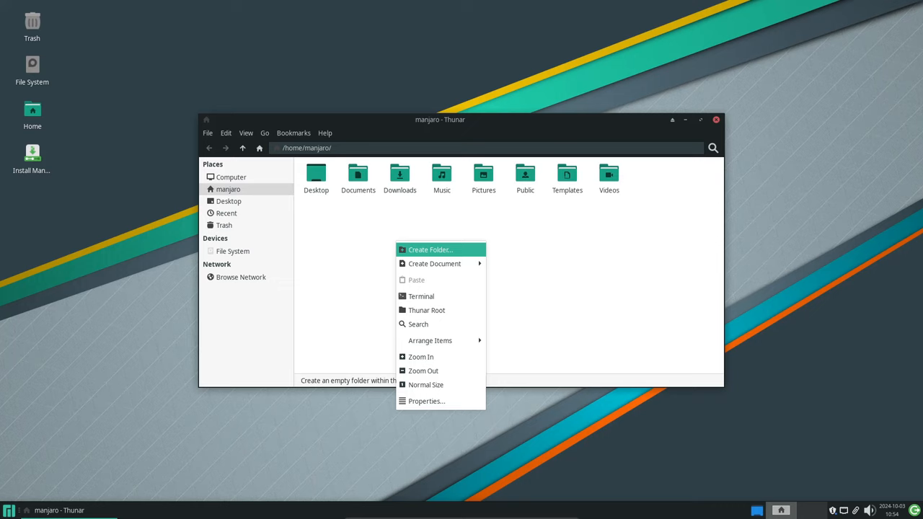
Open New Folder's Thunar properties on the Highlight tab with the red swatch chosen.
click(430, 249)
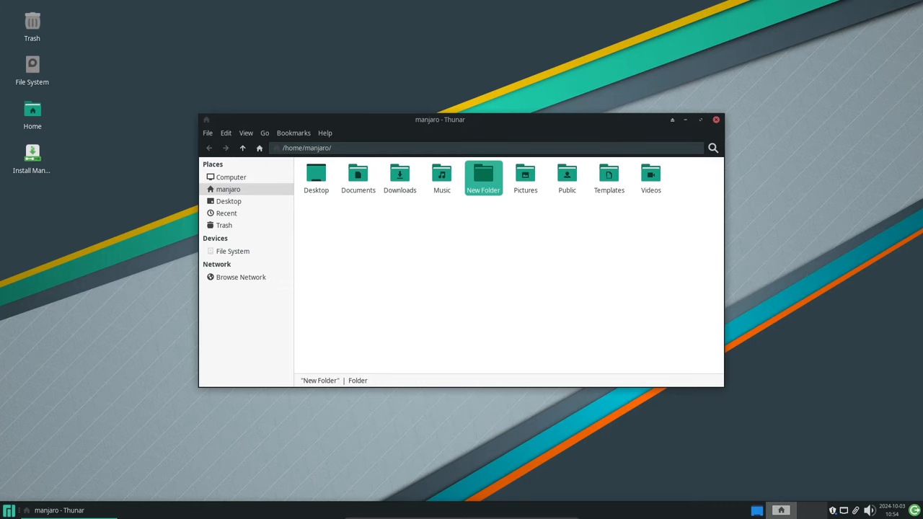
right_click(484, 177)
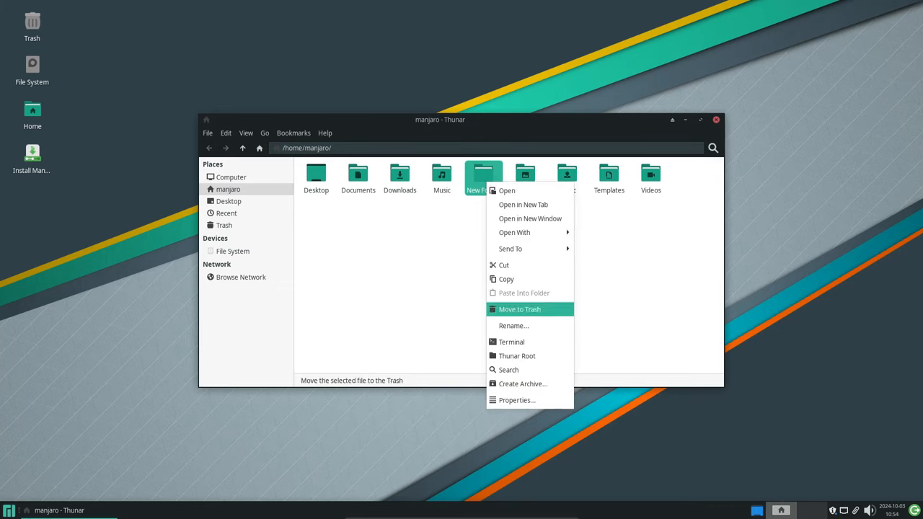
click(517, 400)
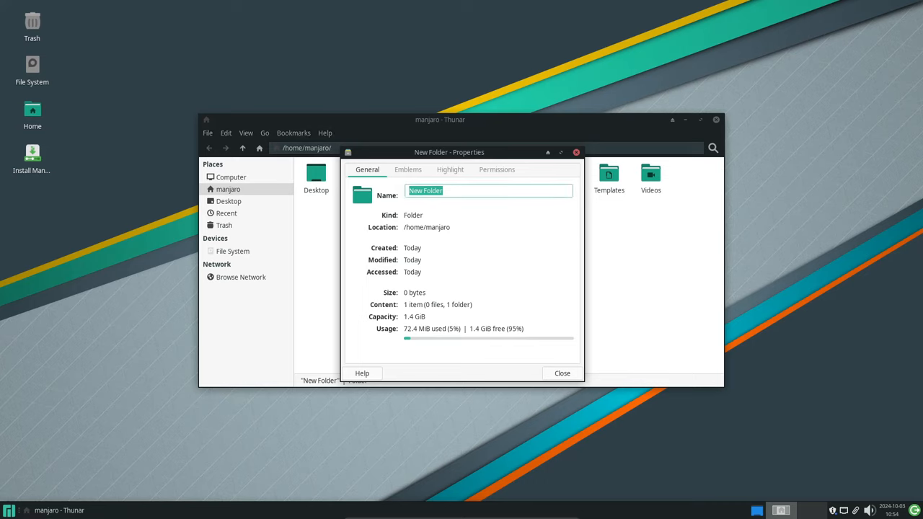
click(450, 169)
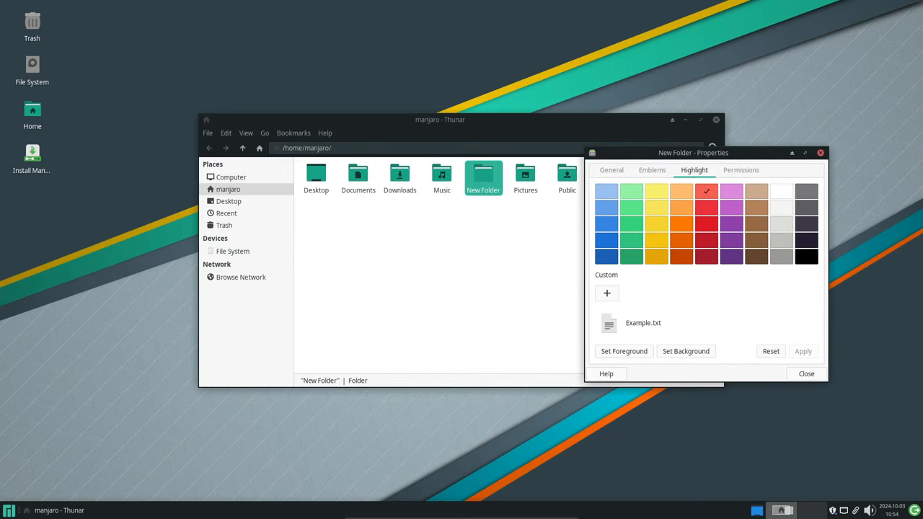
Give New Folder a custom highlight colour and no-entry emblem, then close its properties.
click(706, 224)
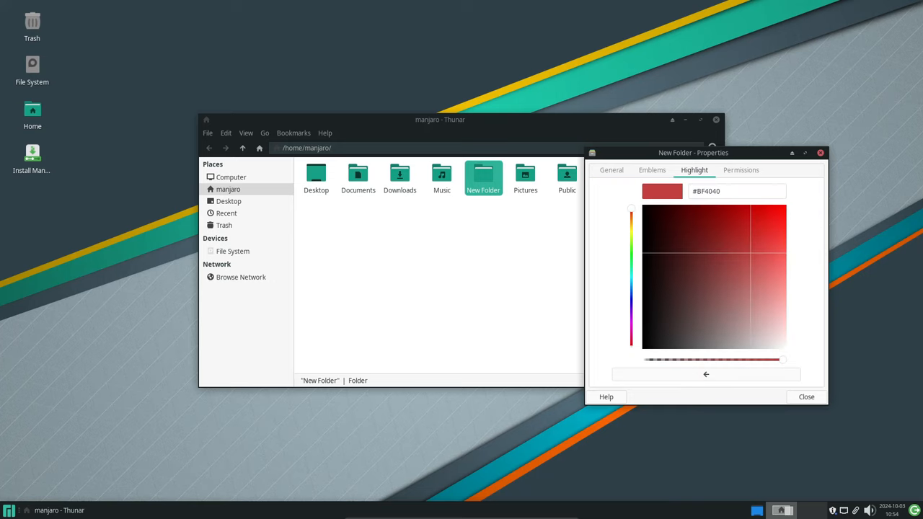
click(652, 170)
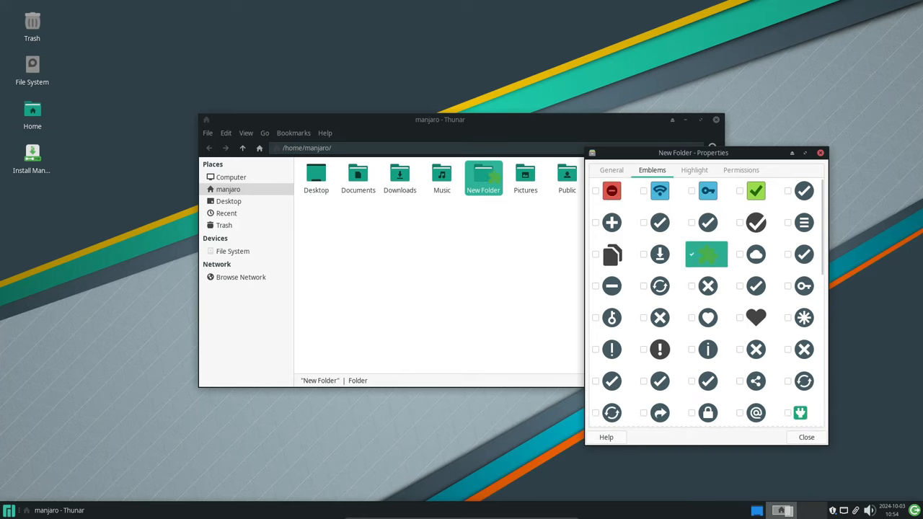
click(595, 190)
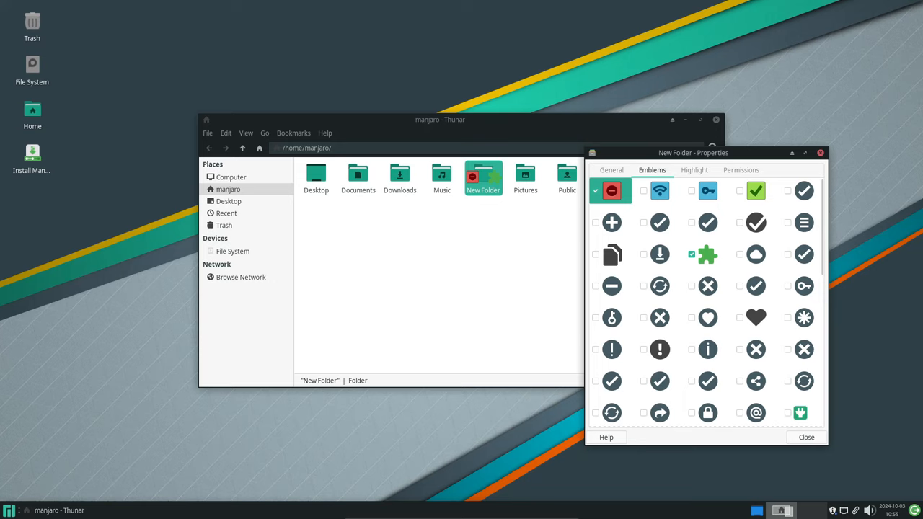
click(693, 170)
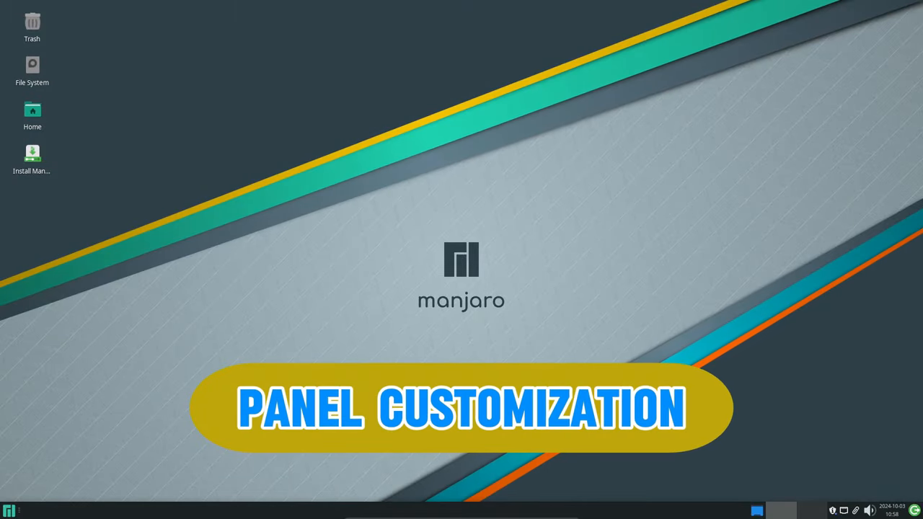
In Panel Preferences, enlarge the panel row size, then return it to 36 pixels.
right_click(11, 511)
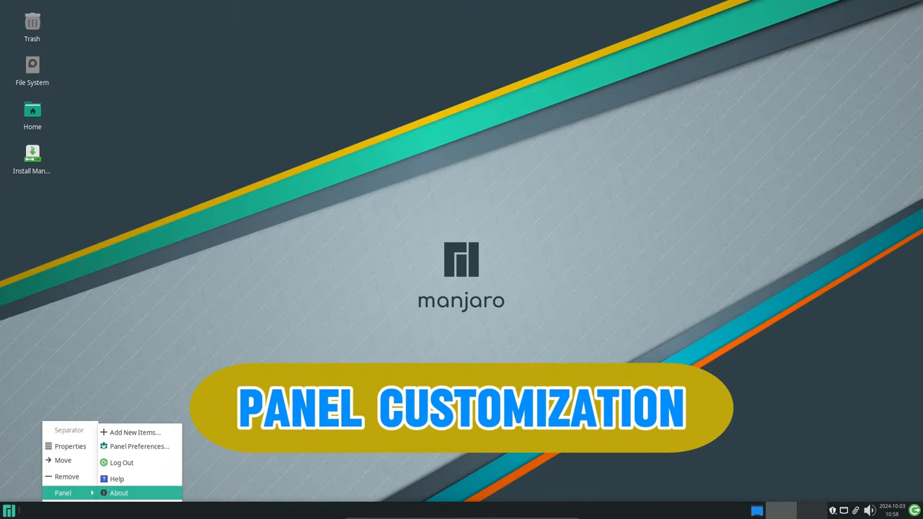
click(139, 446)
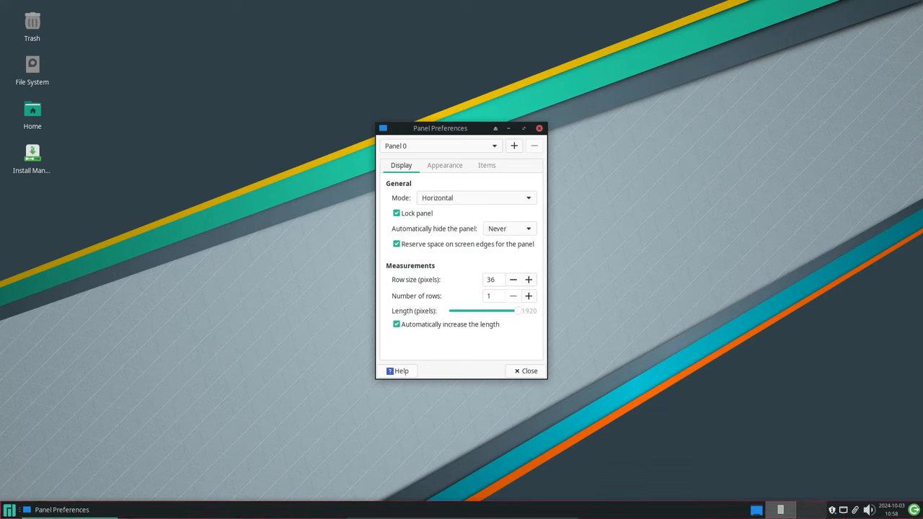
click(529, 280)
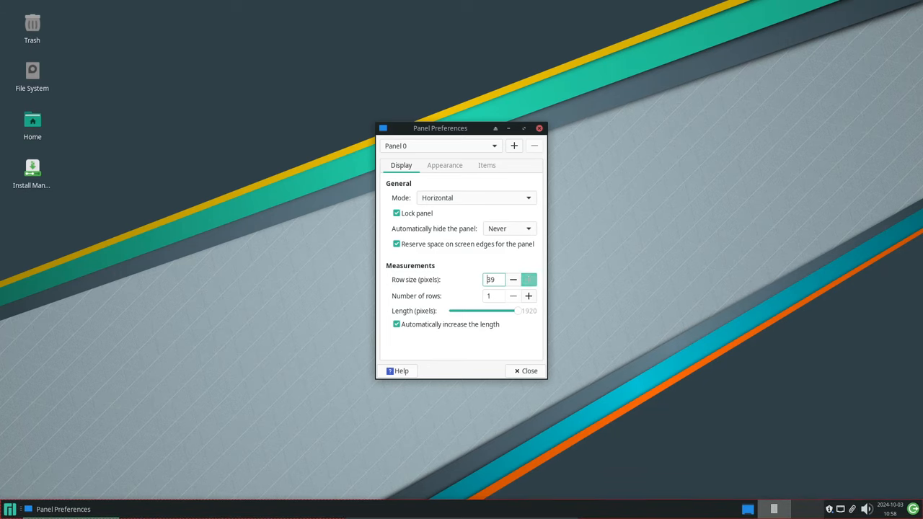
click(529, 280)
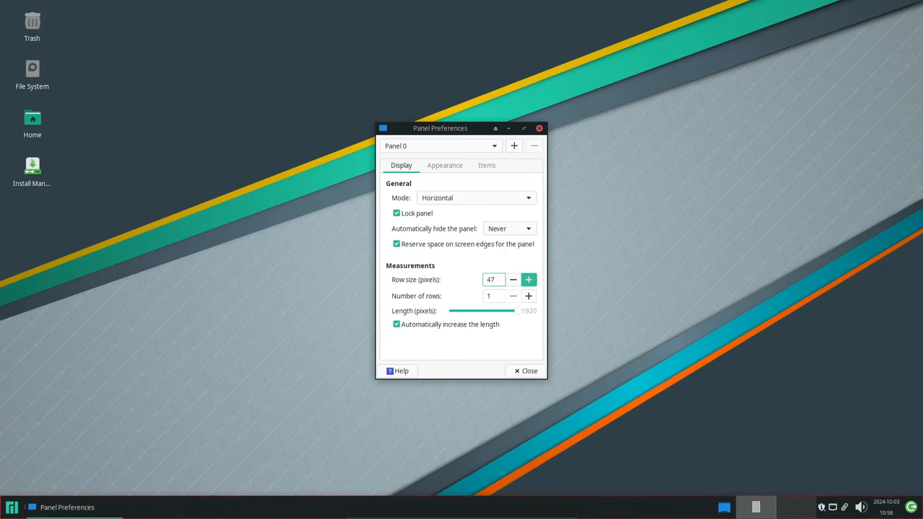
click(528, 280)
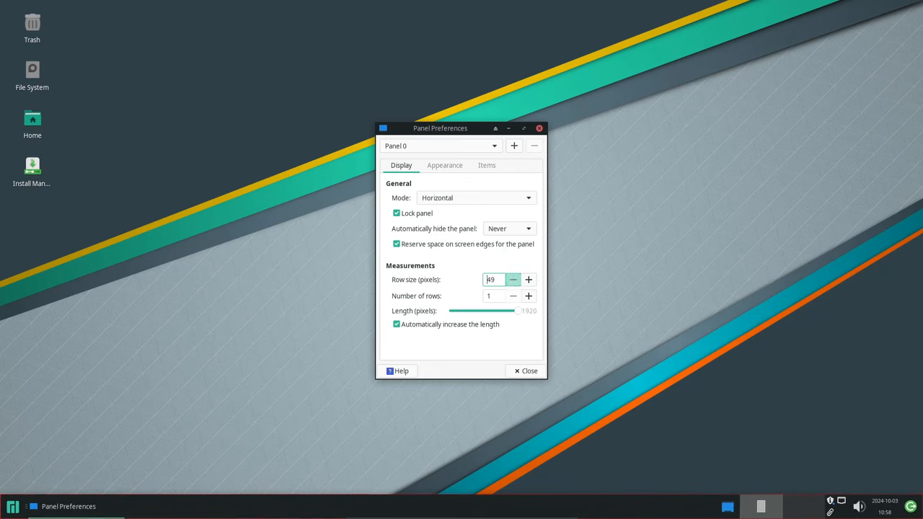
click(513, 279)
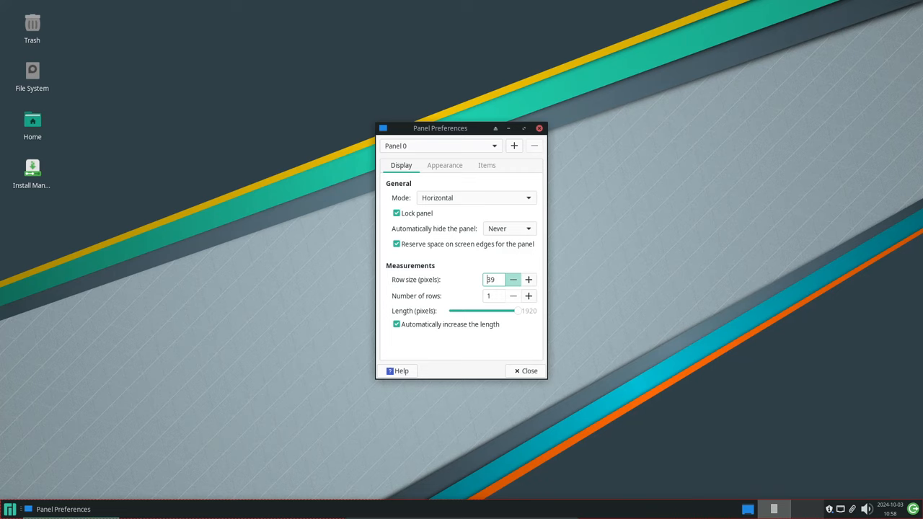
click(513, 279)
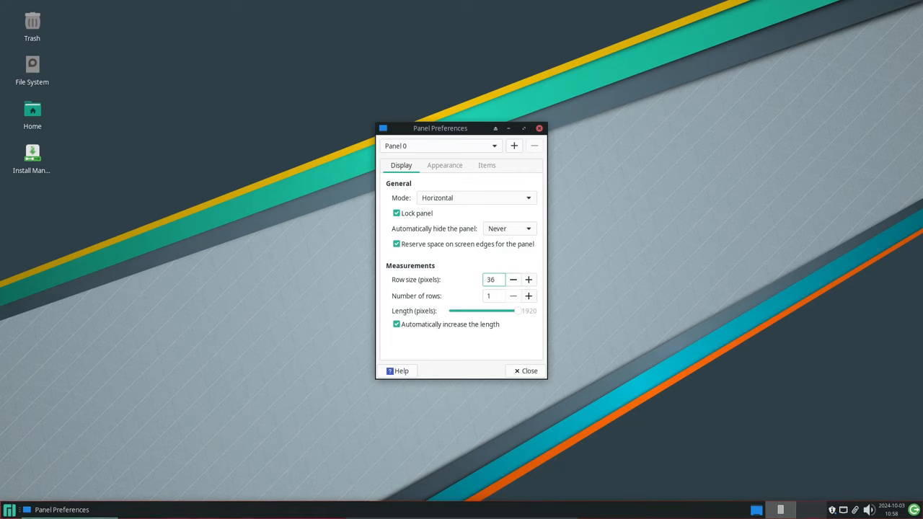
Review the panel's Mode choices and Appearance settings.
click(476, 197)
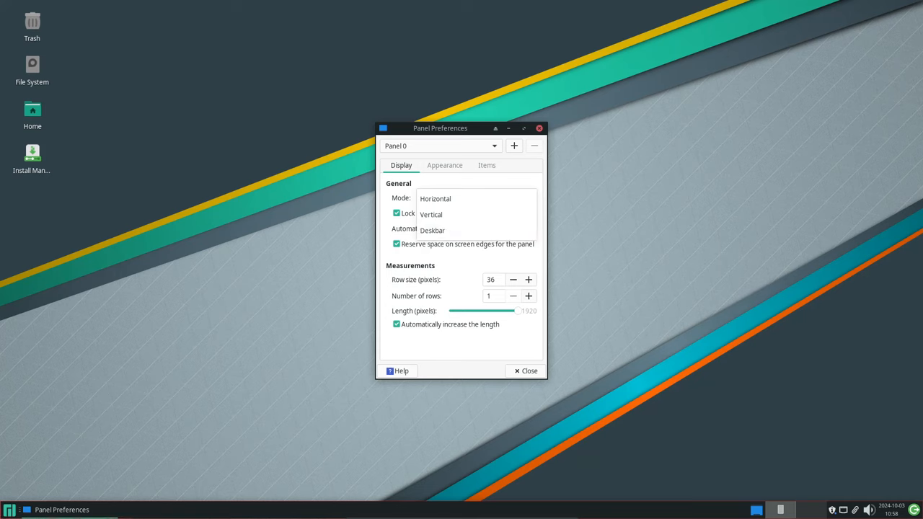
click(445, 165)
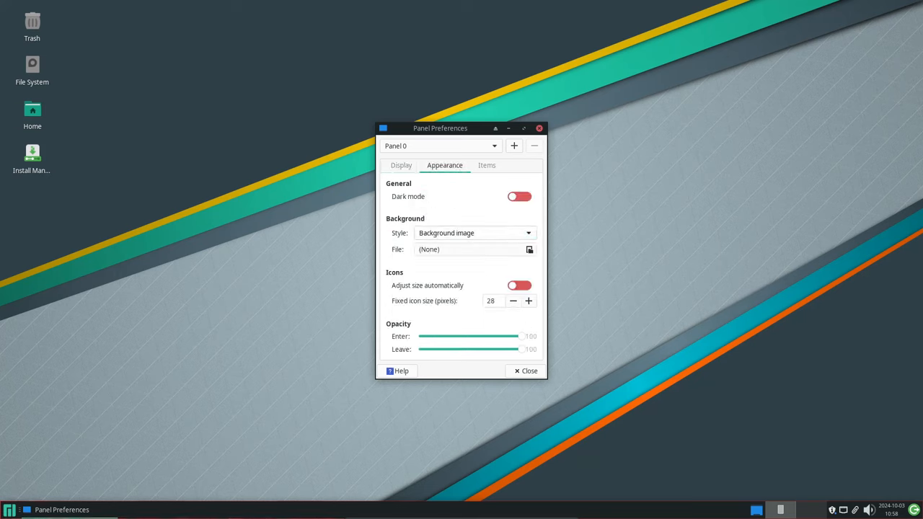
click(475, 232)
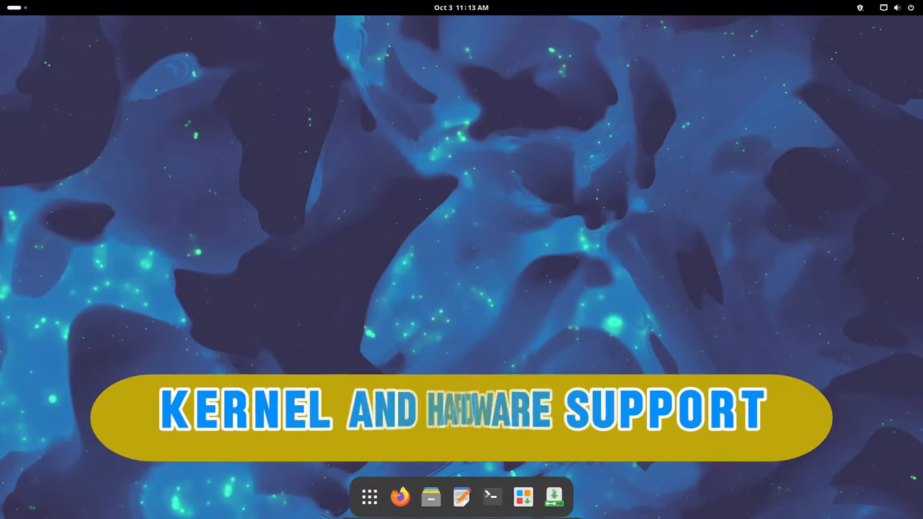
Run uname -a and uname -r in Terminal, confirming the 6.10.11-2-MANJARO kernel.
click(492, 496)
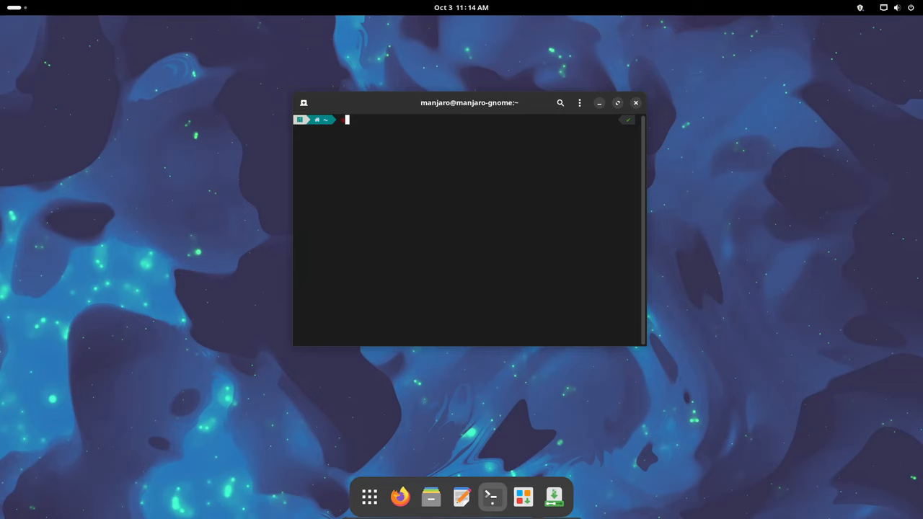
key(Return)
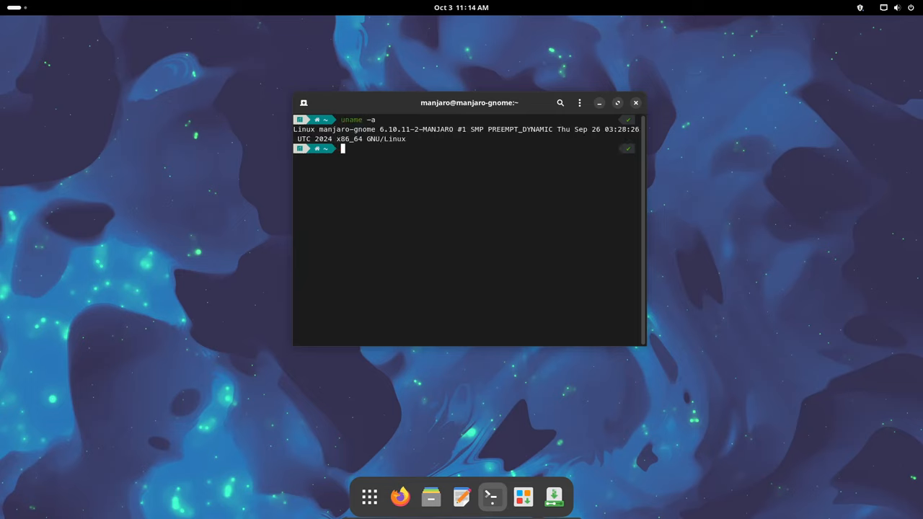
text(uname -r)
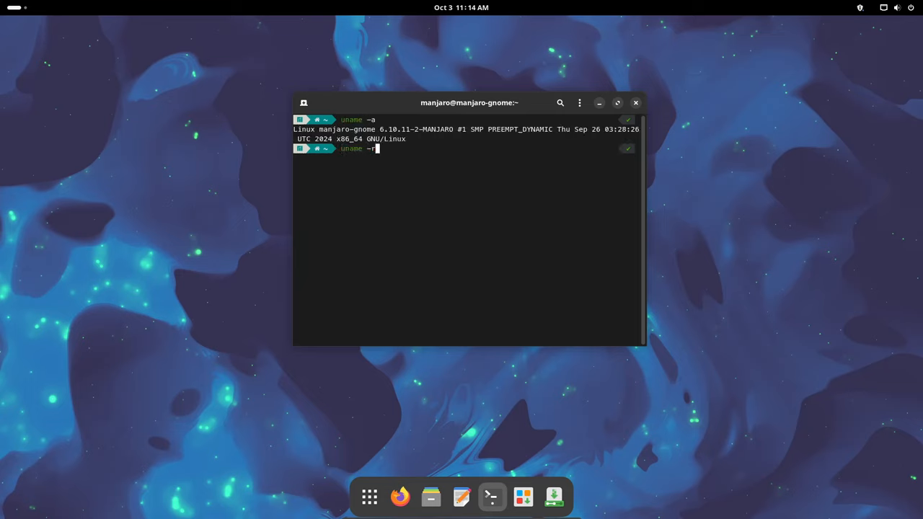
key(Return)
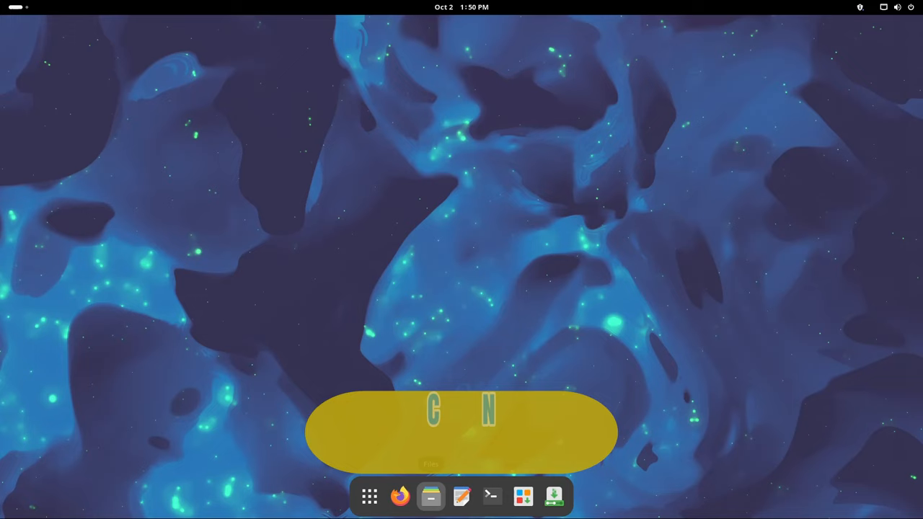
Confirm Files version 46.2 in About Files, then select the Desktop folder.
click(431, 496)
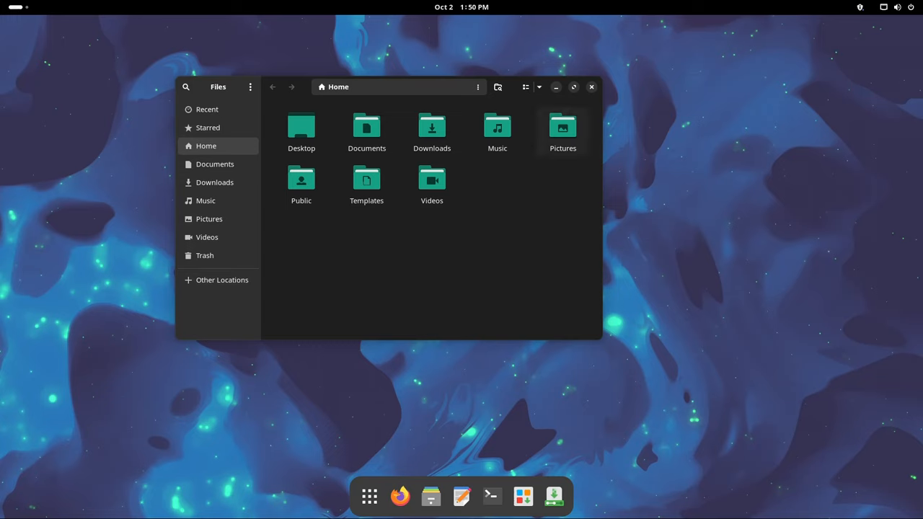
click(250, 87)
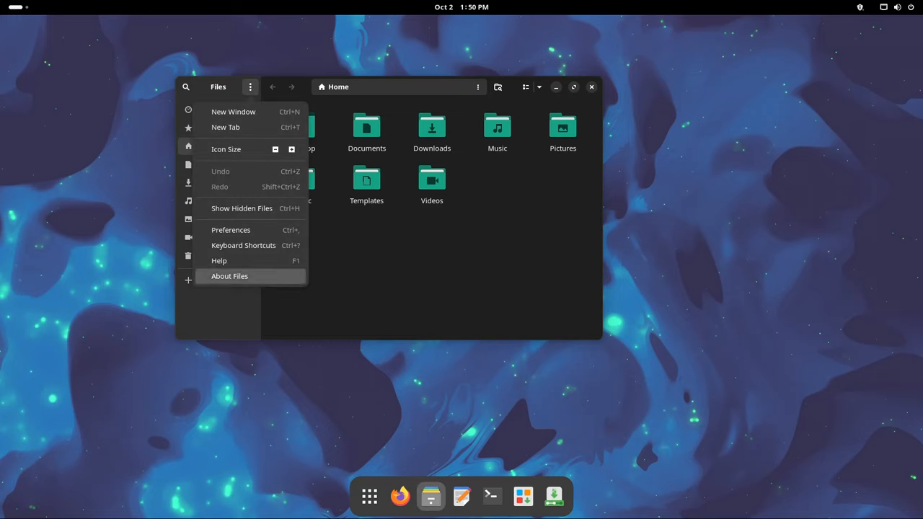
click(229, 276)
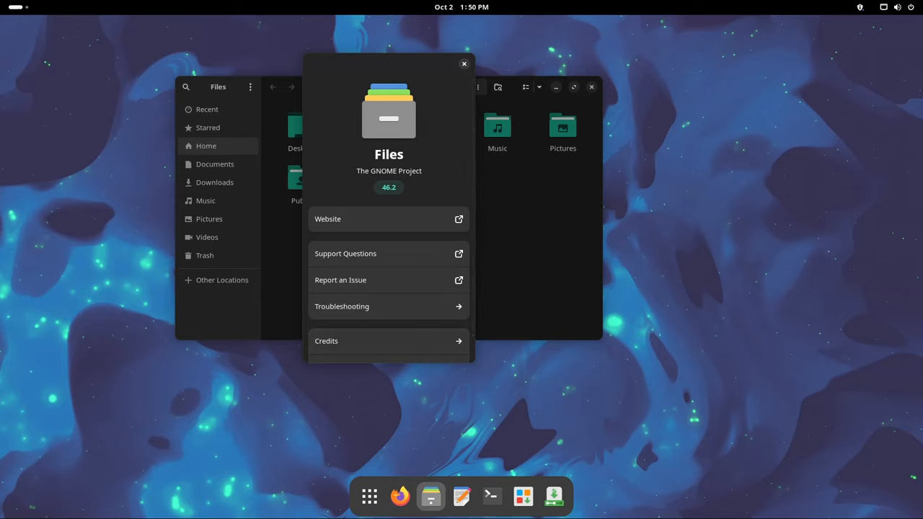
click(465, 64)
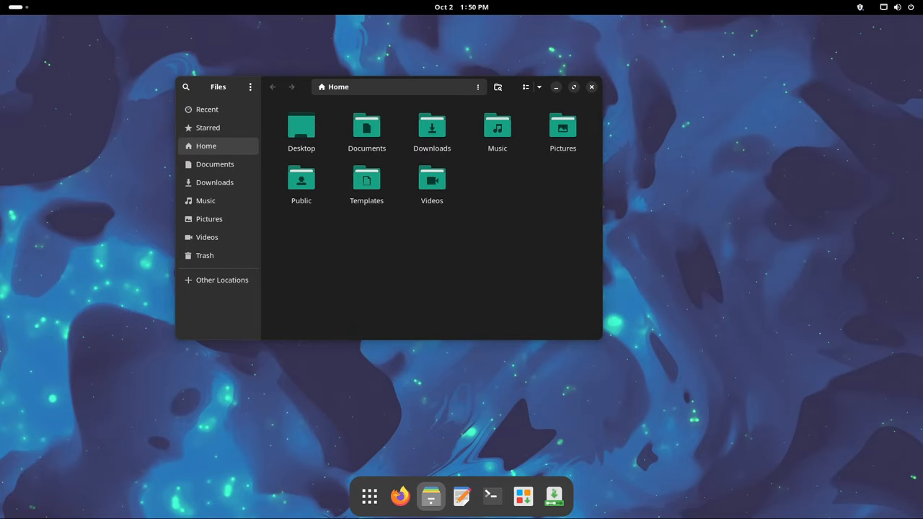
click(301, 130)
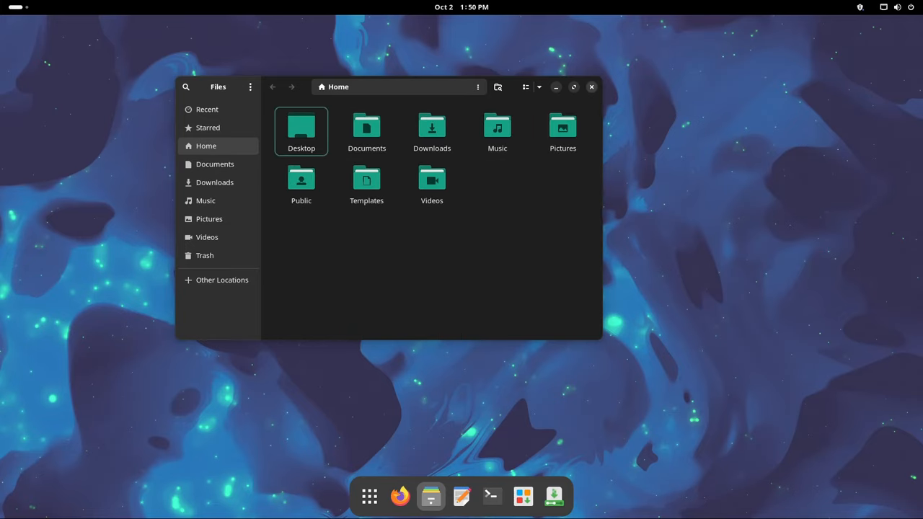